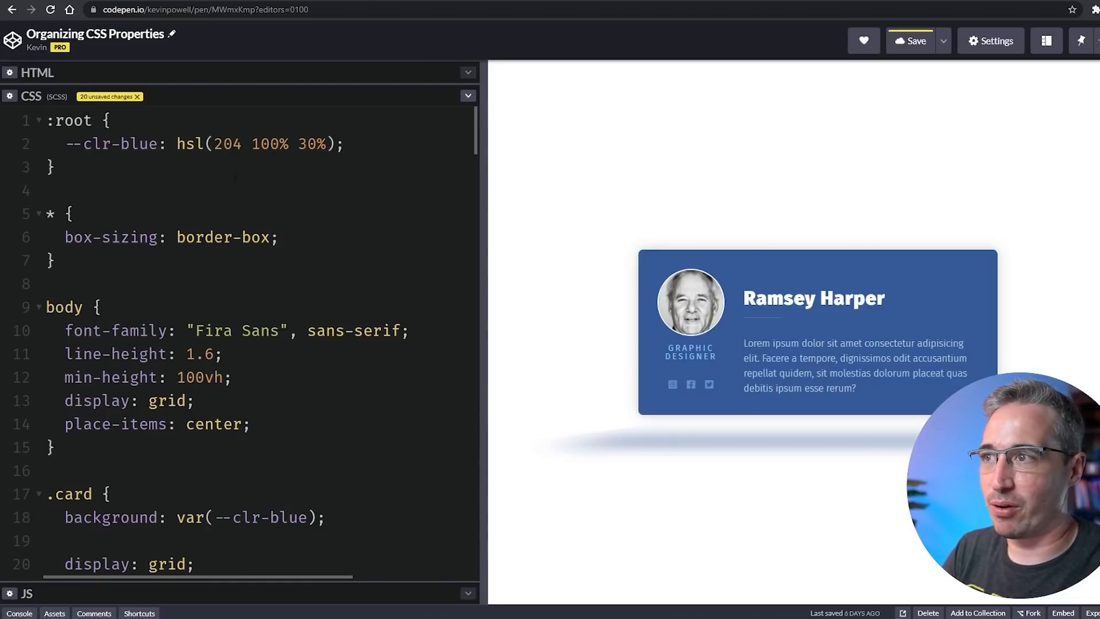
Strip the hsl() wrapper from --clr-blue so it holds only 204 100% 30%.
scroll(down, 3)
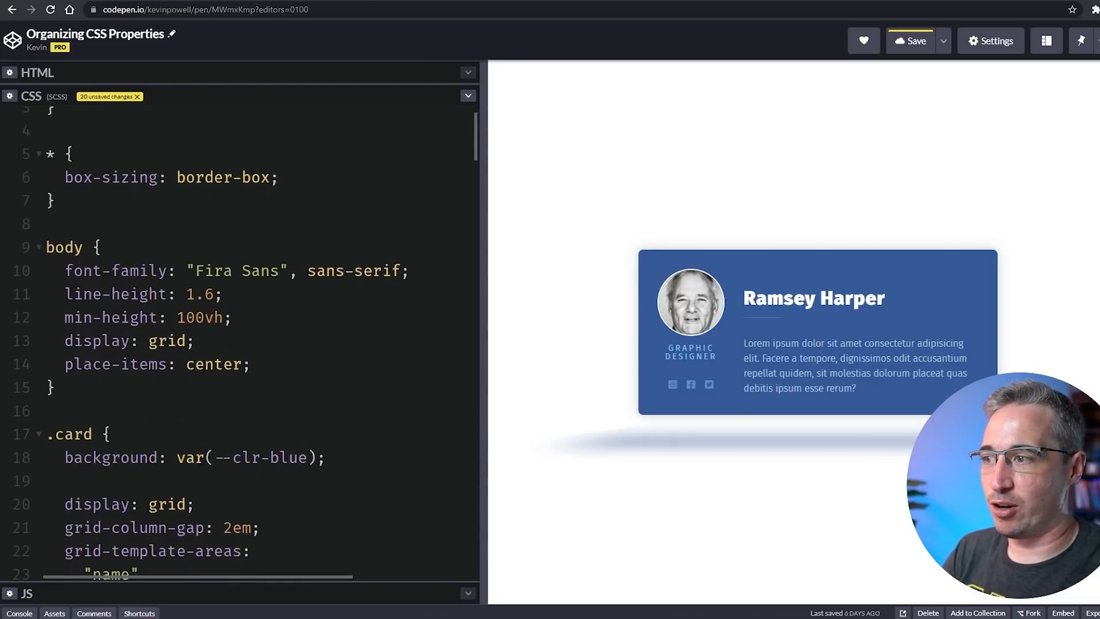
click(232, 457)
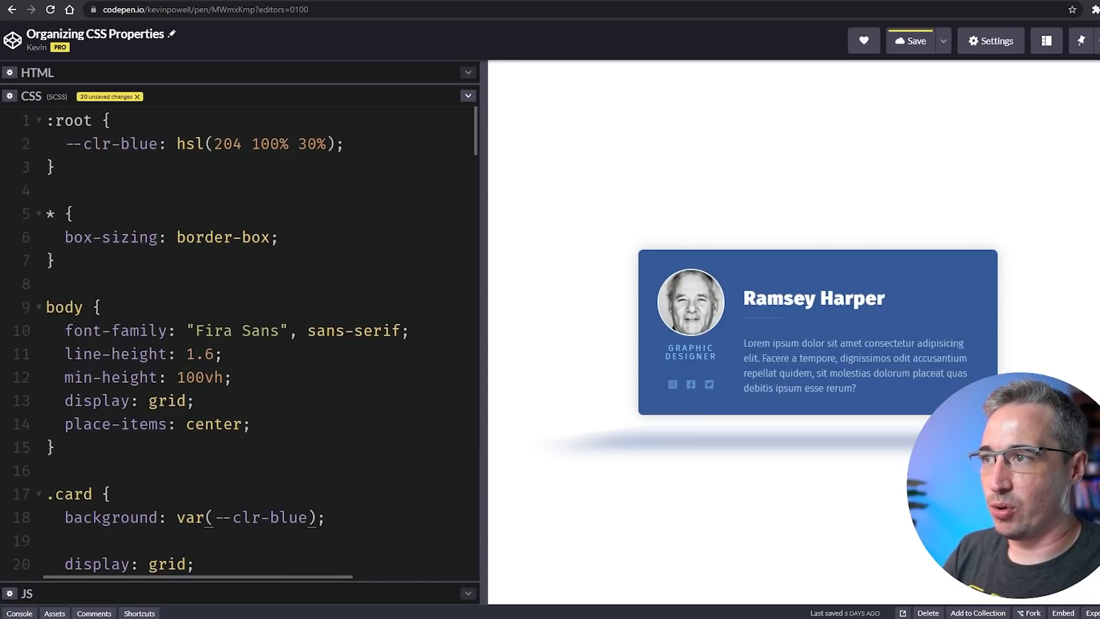
double_click(190, 144)
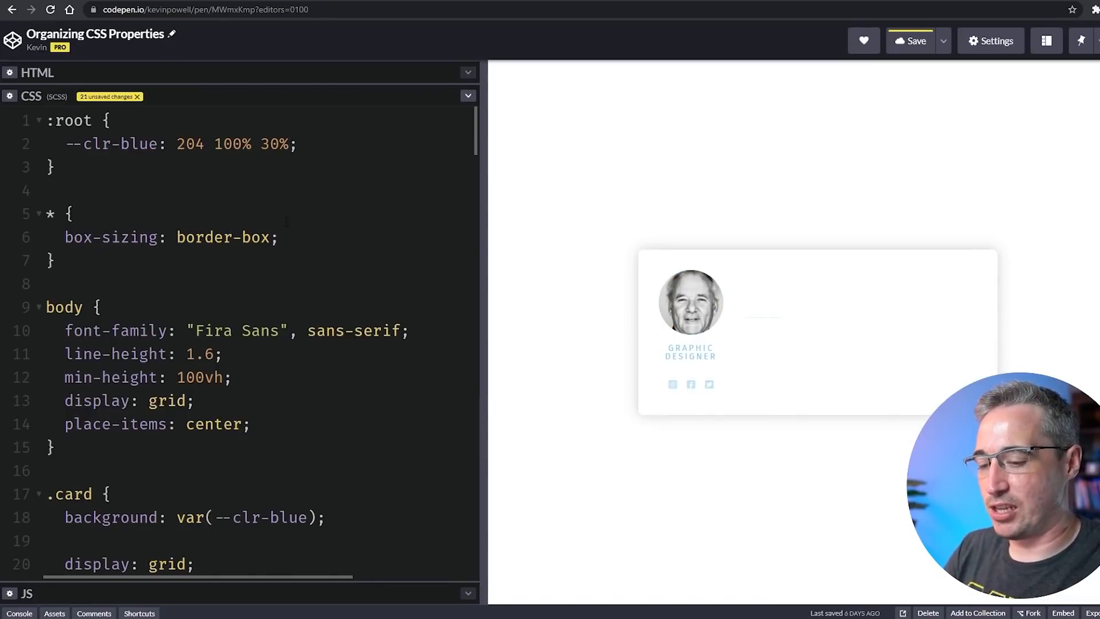
text(alkdjfa;skl)
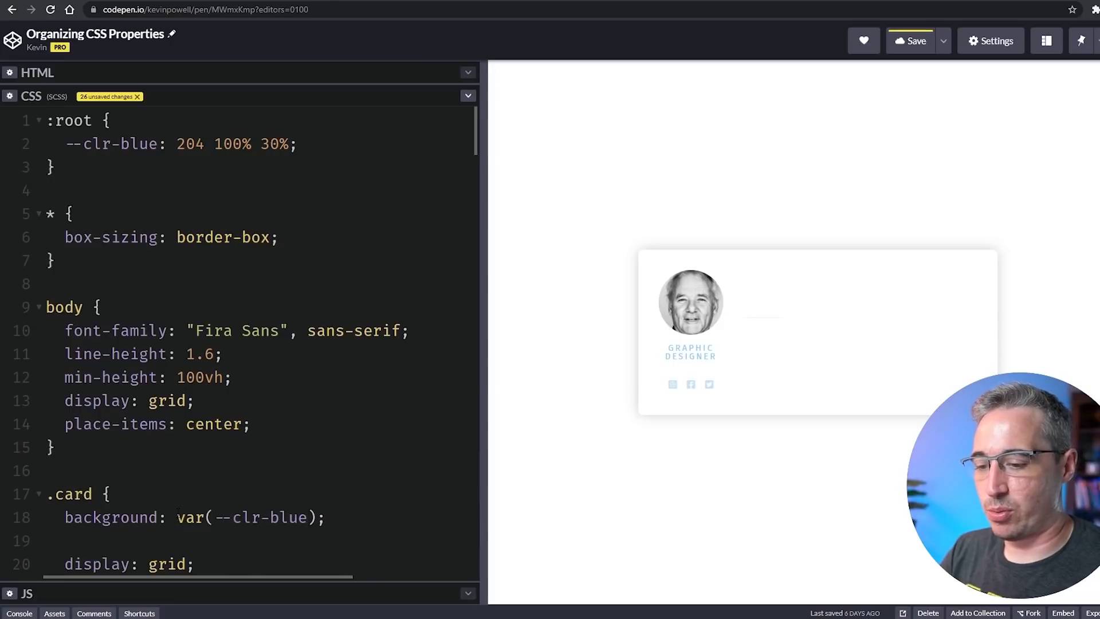
Wrap the card background in hsl(var(--clr-blue)).
text(hsl()
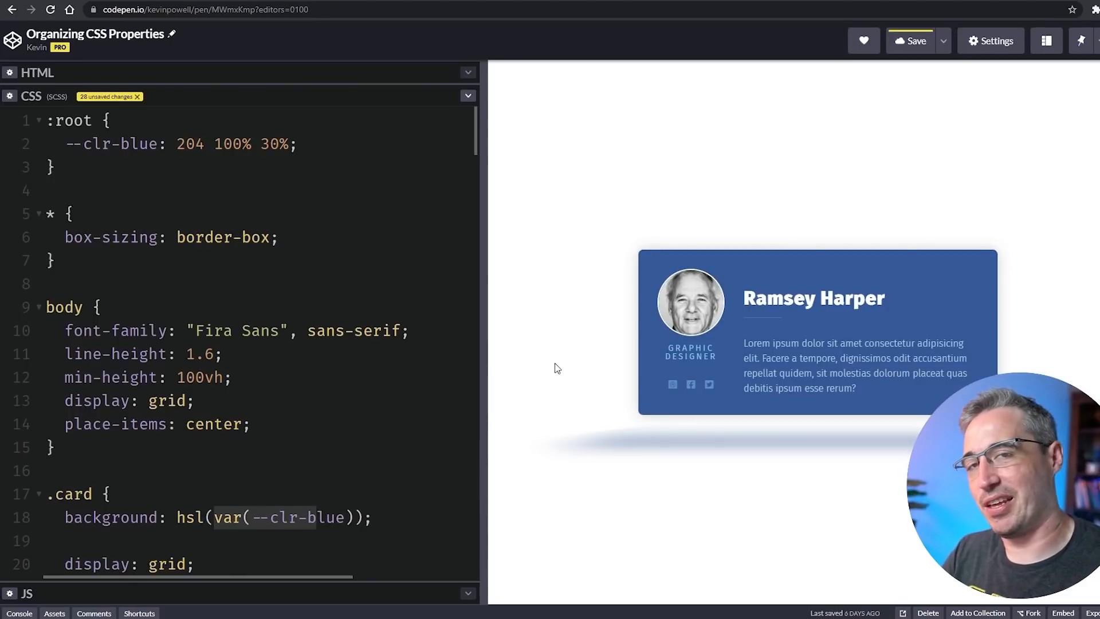
scroll(down, 3)
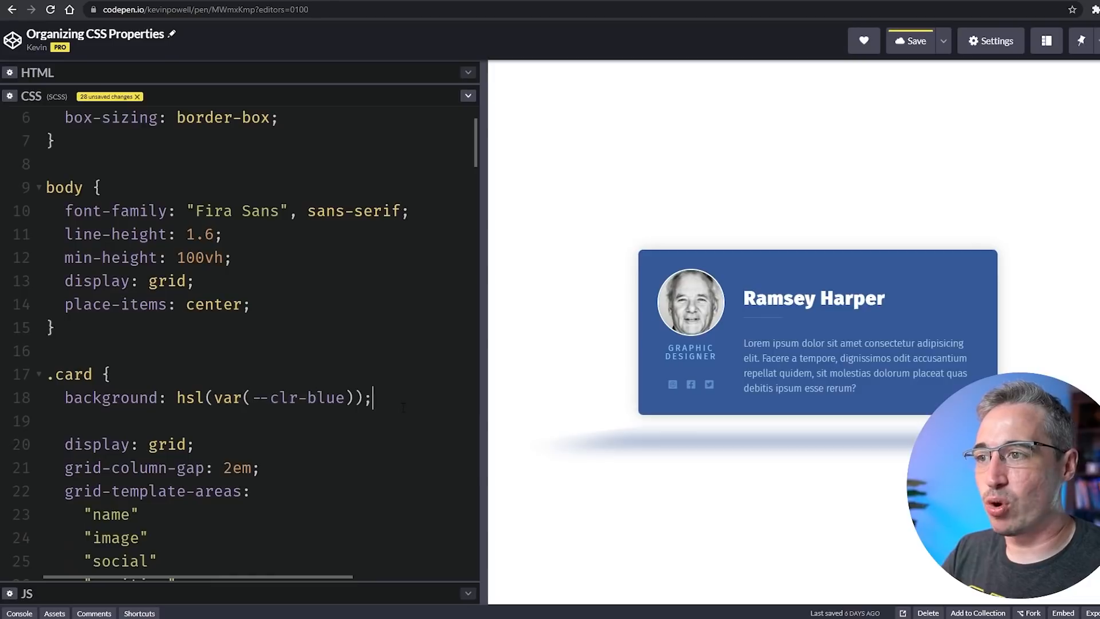
double_click(272, 397)
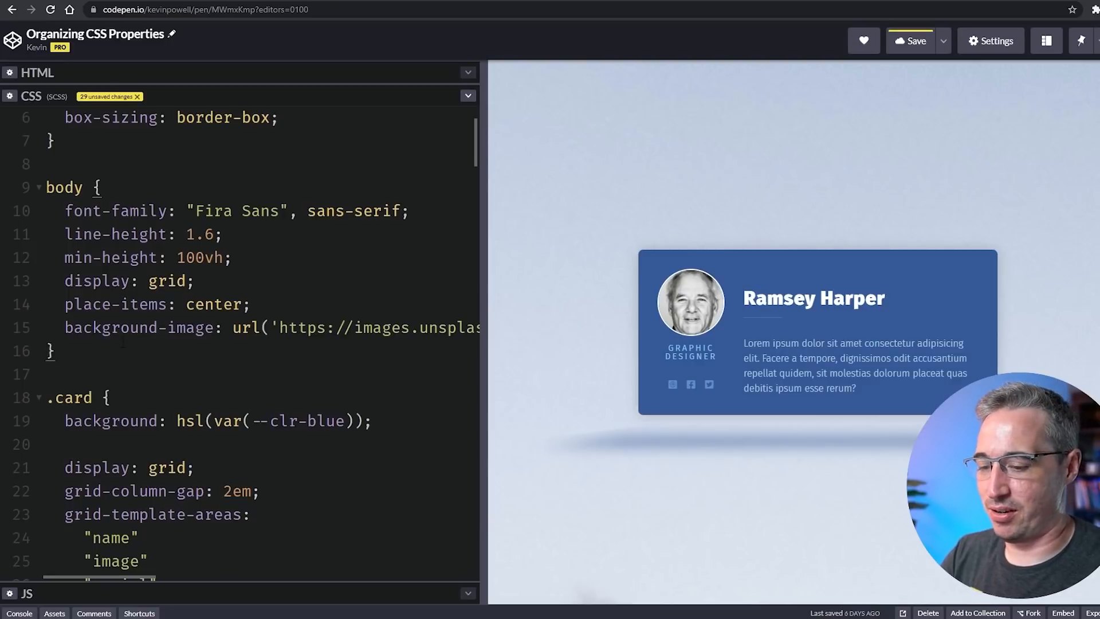
Give the body a mountain photo background-image with background-size: cover.
text(background-size: cover;)
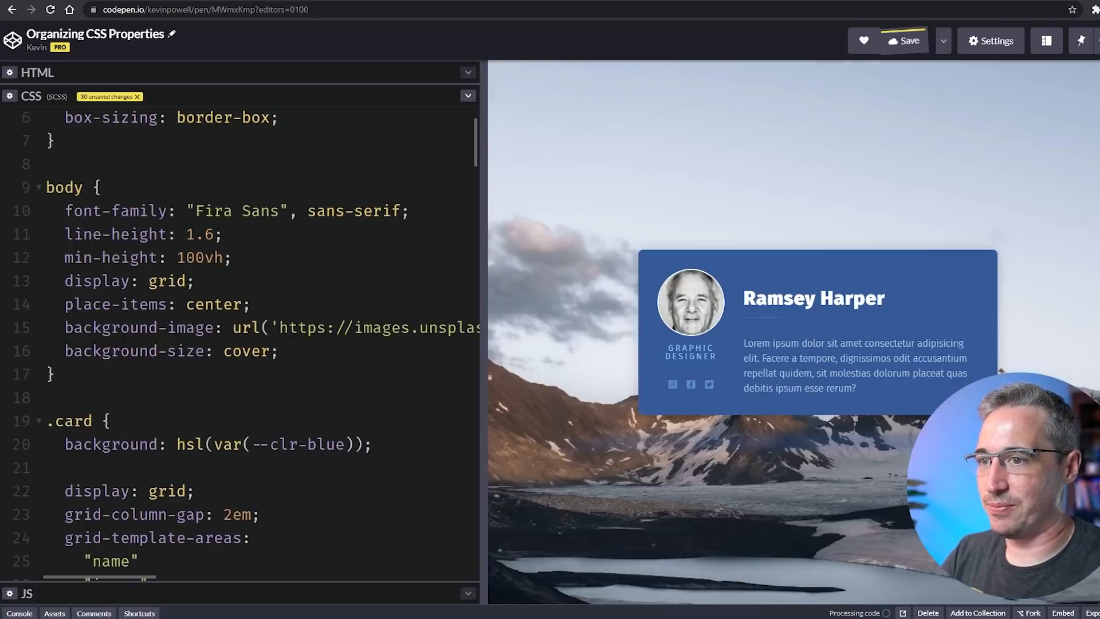
click(910, 40)
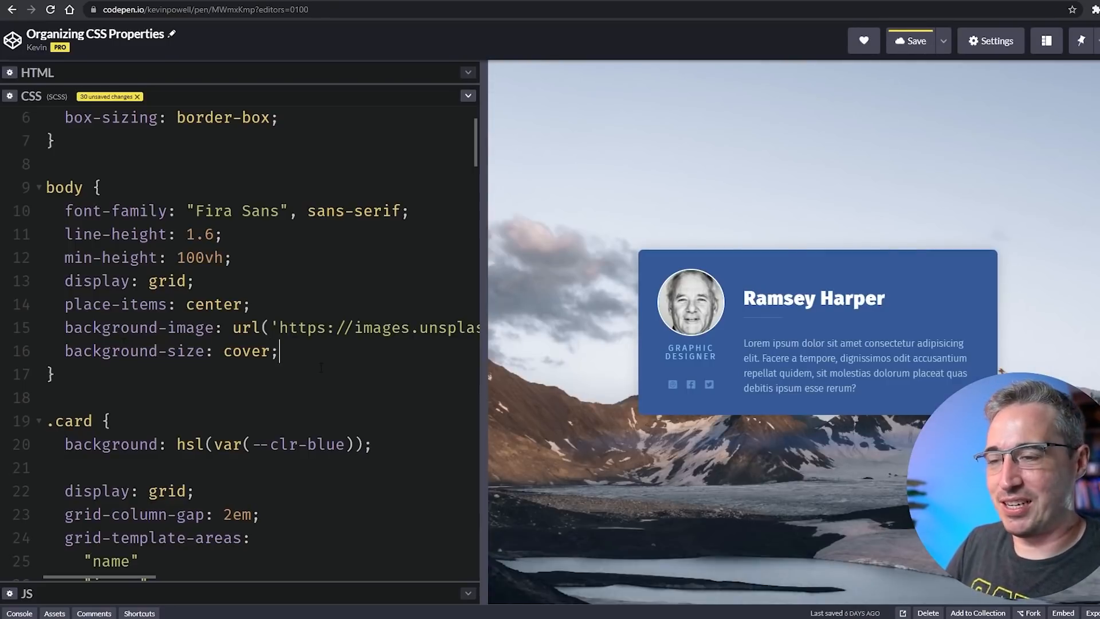
scroll(down, 3)
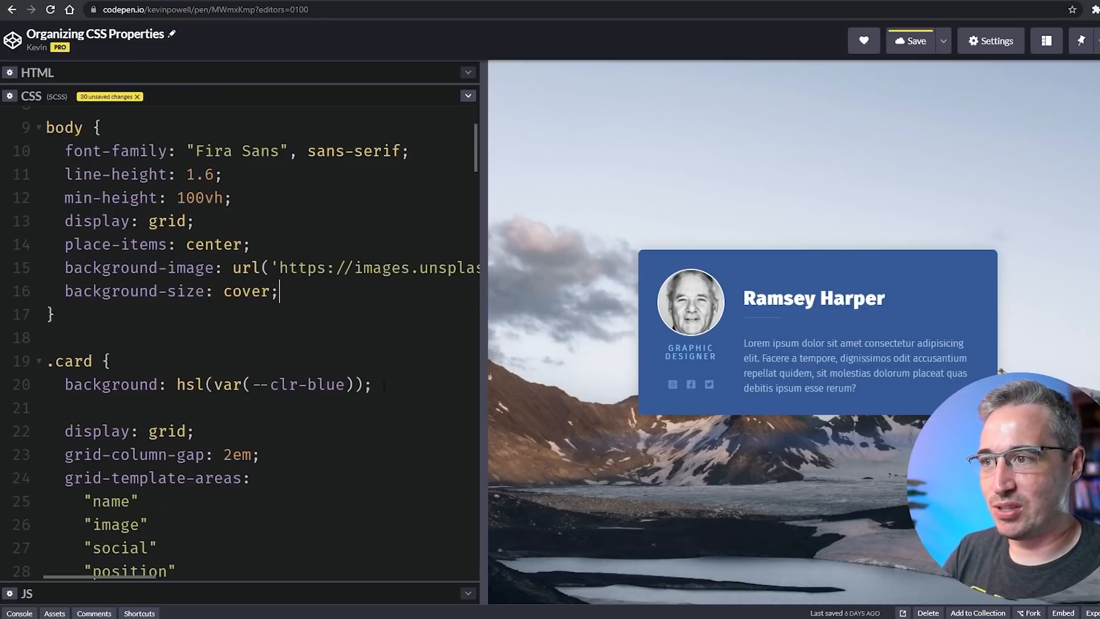
scroll(up, 3)
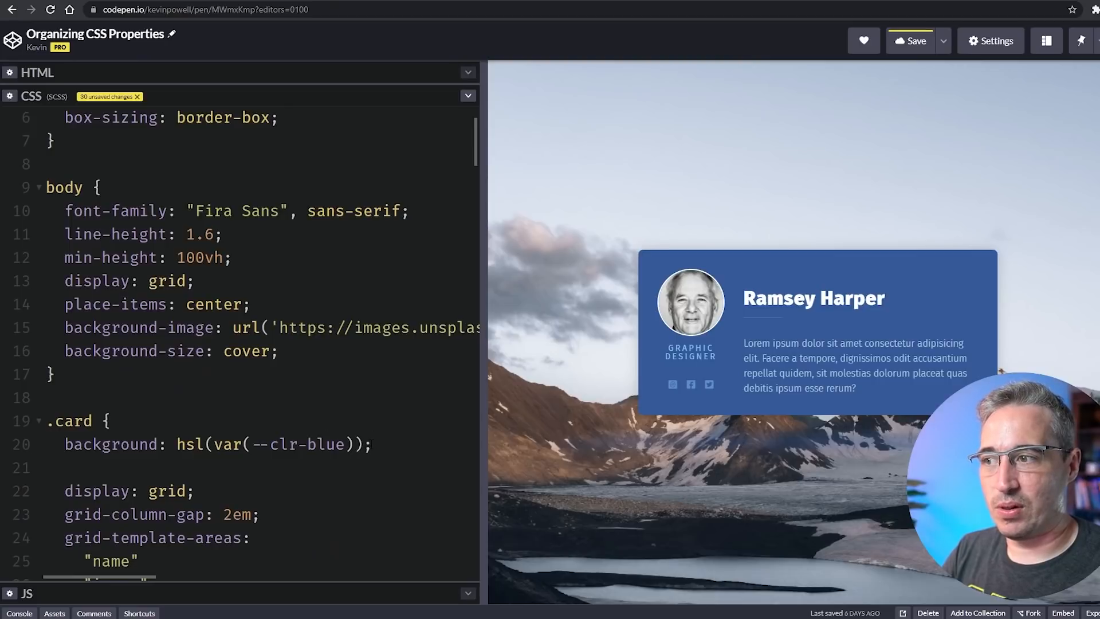
Set the card background to hsl(var(--clr-blue) / .95), trying .7 and .9 first.
text(opacit)
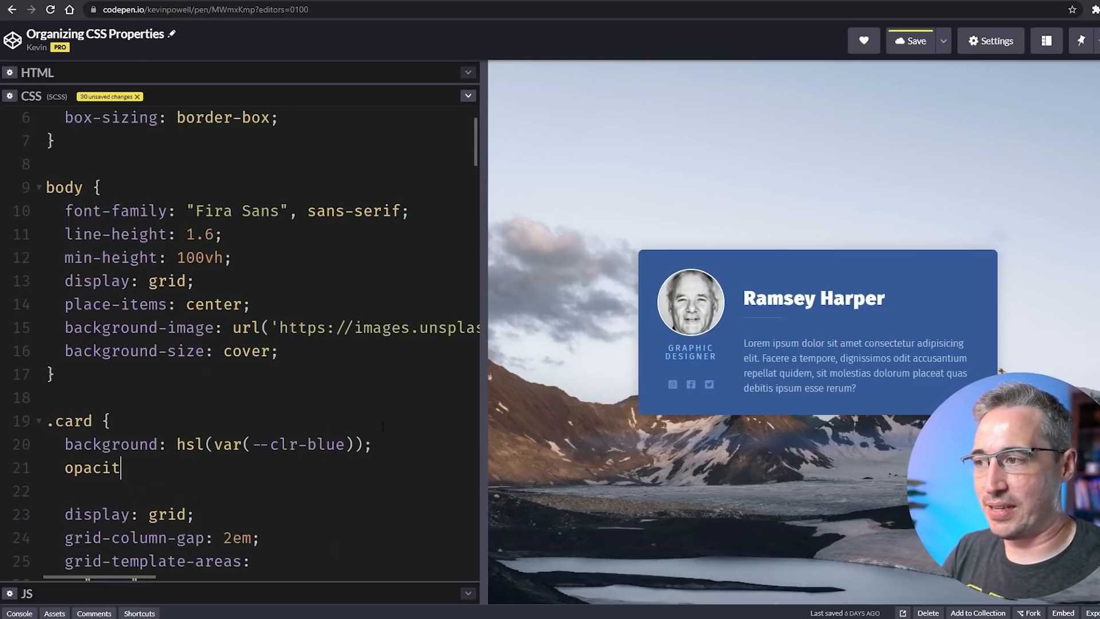
text(y: 5)
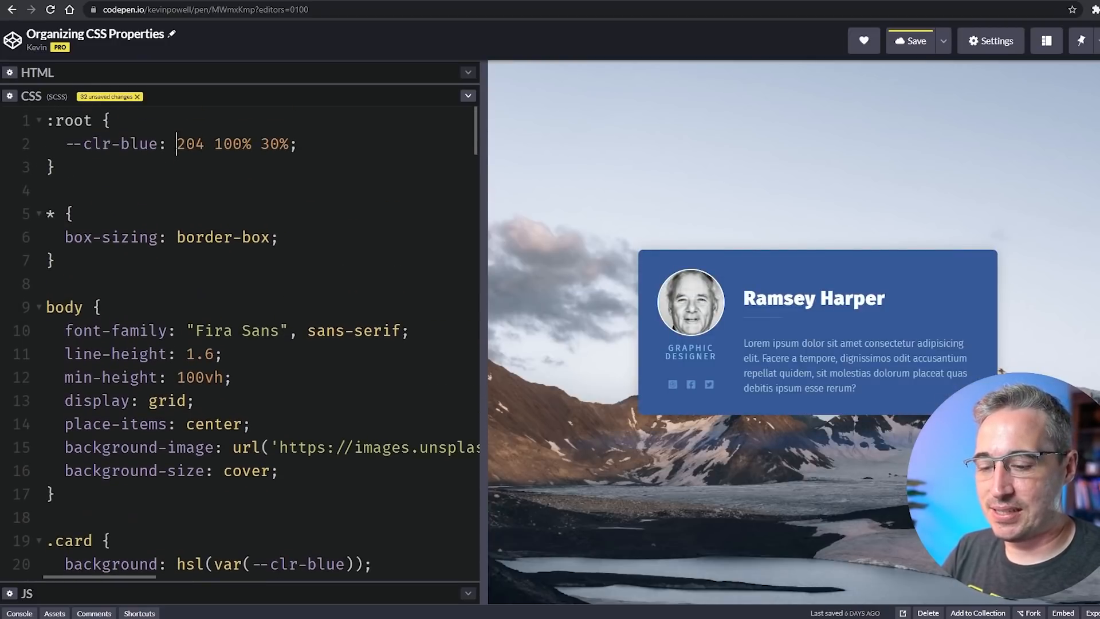
text(hsl)
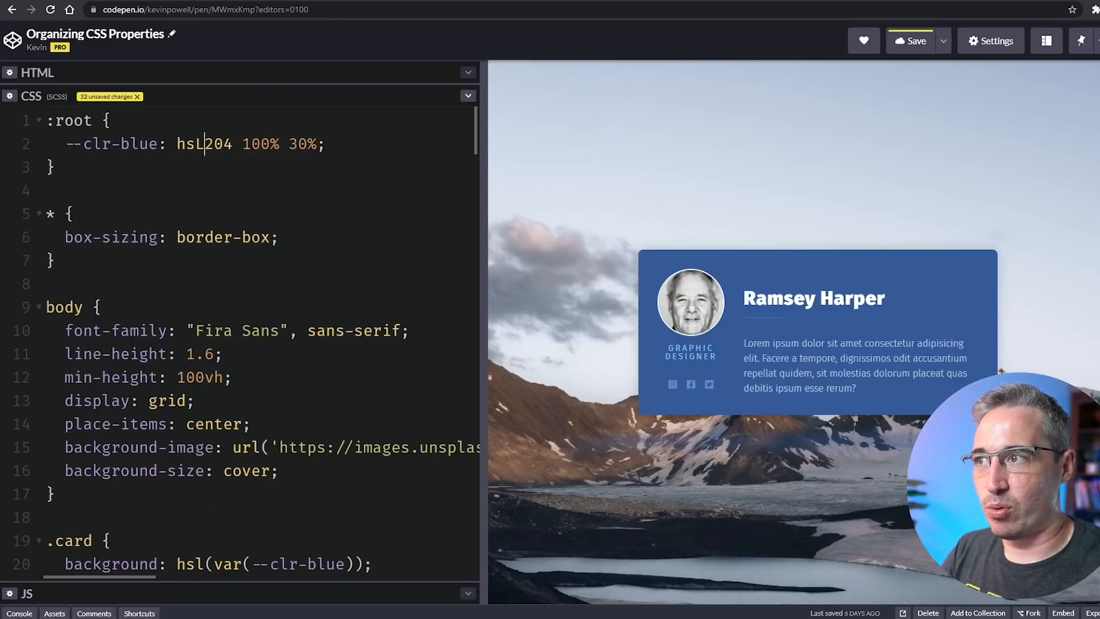
key(Backspace)
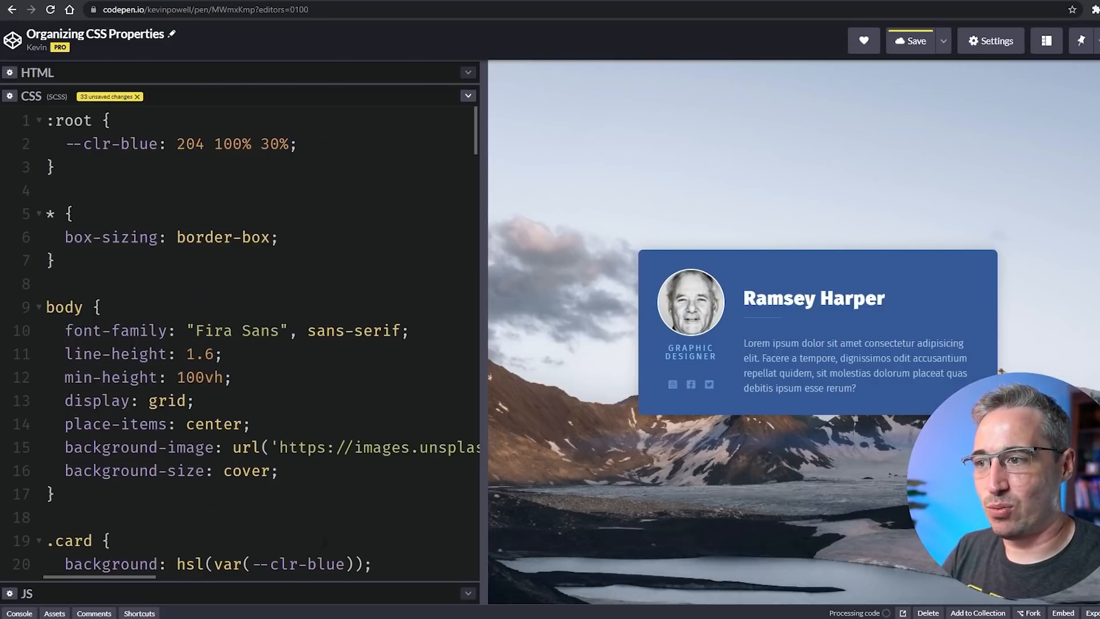
scroll(down, 3)
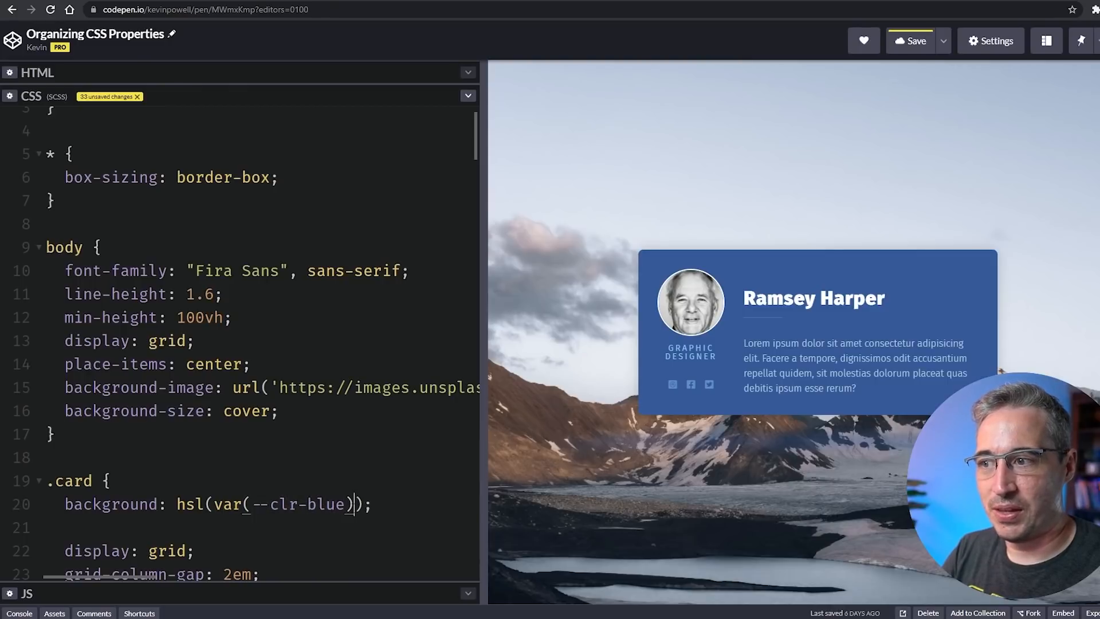
text(/ .)
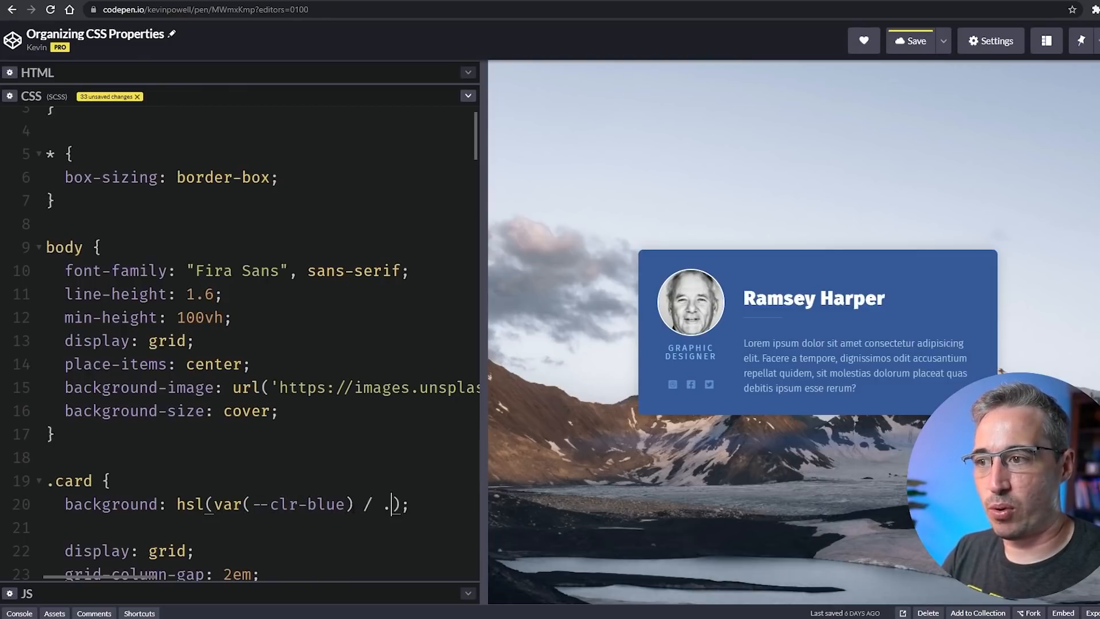
text(7)
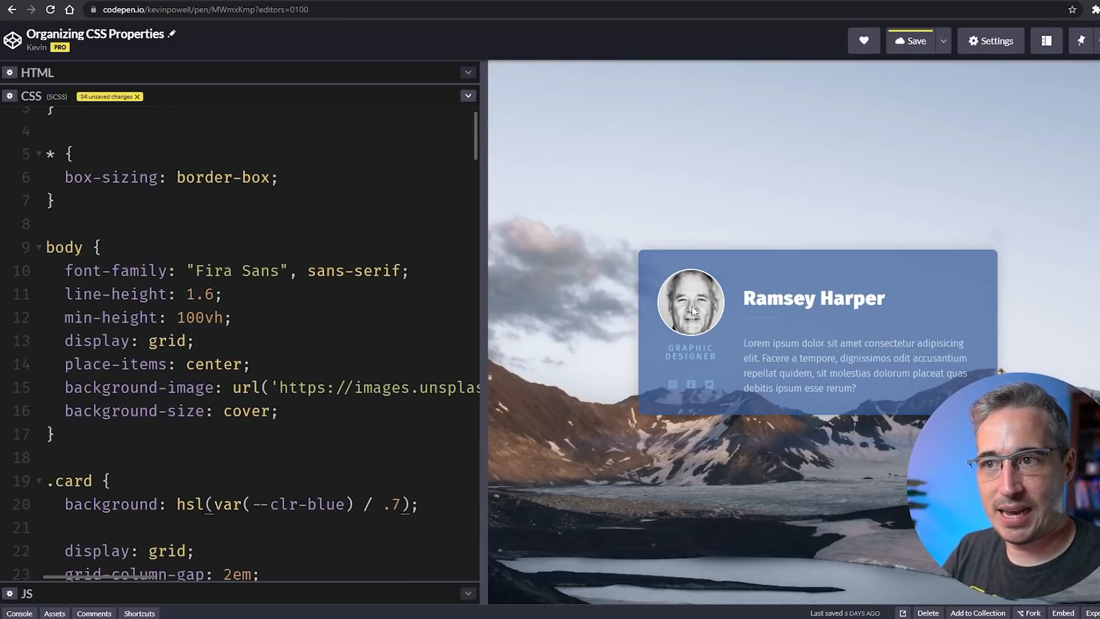
text(9)
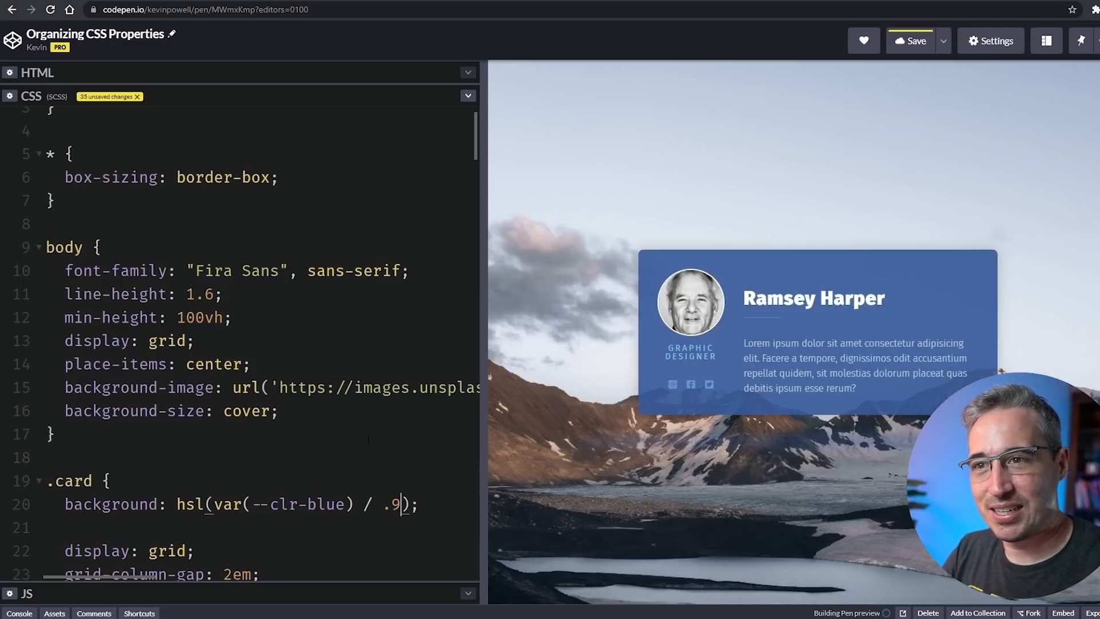
text(5)
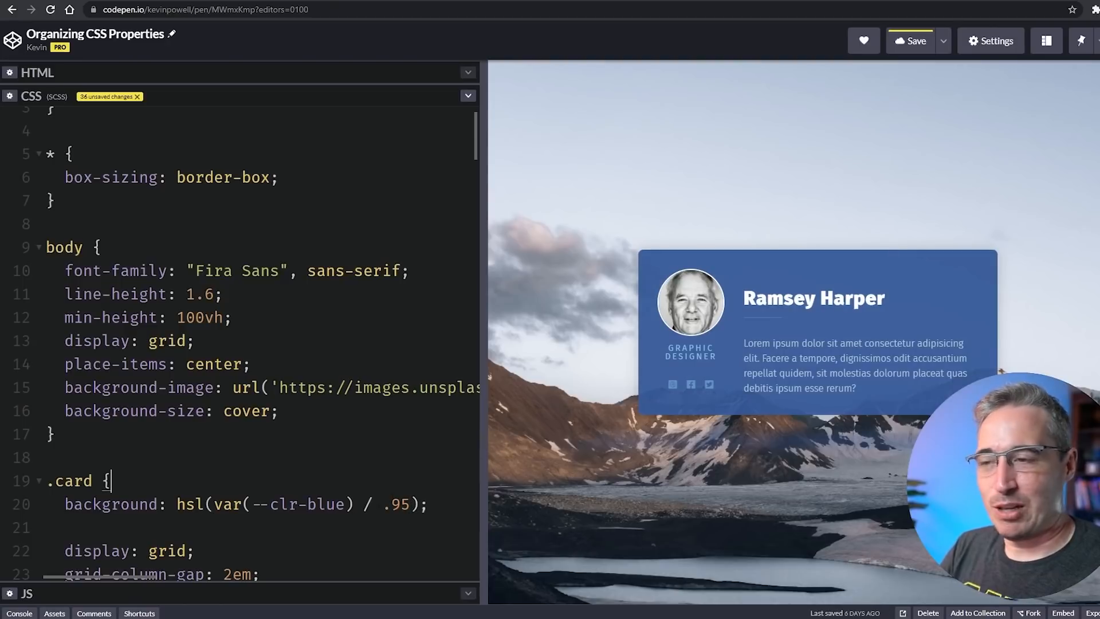
double_click(396, 504)
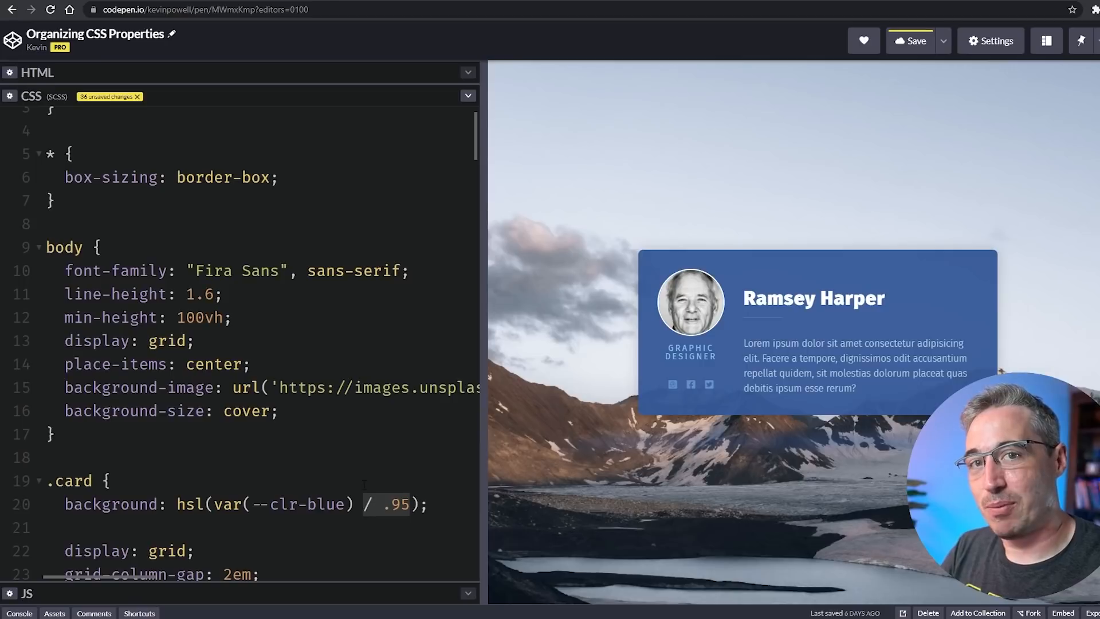
scroll(up, 3)
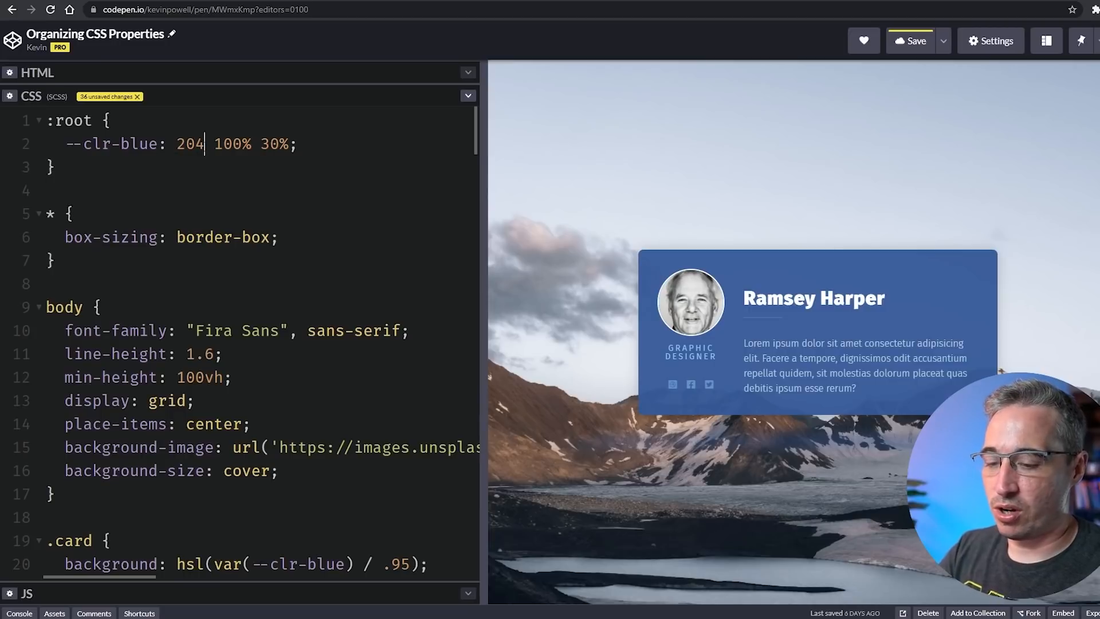
Remove the commas from --clr-blue so it reads 204 100% 30% with slash alpha.
text(,)
click(248, 563)
text(,)
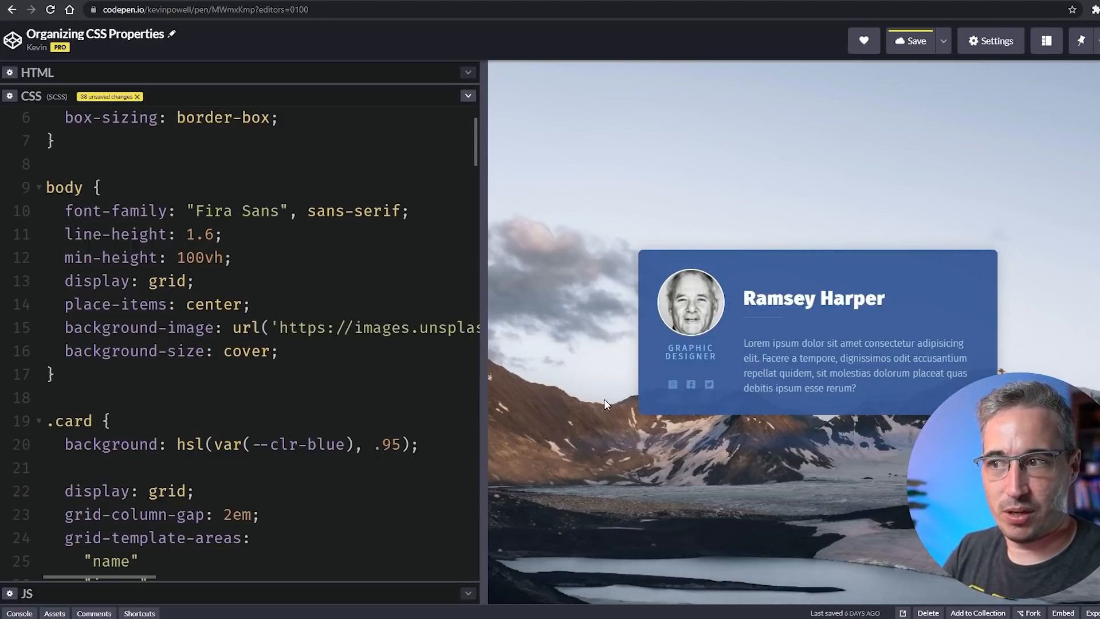
click(363, 444)
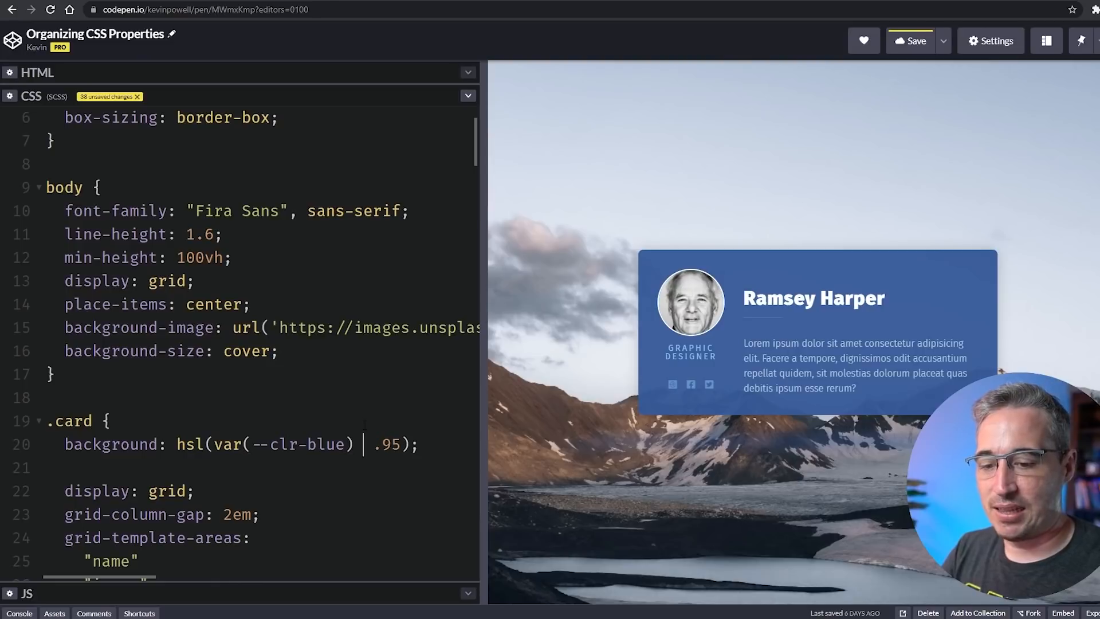
text(/)
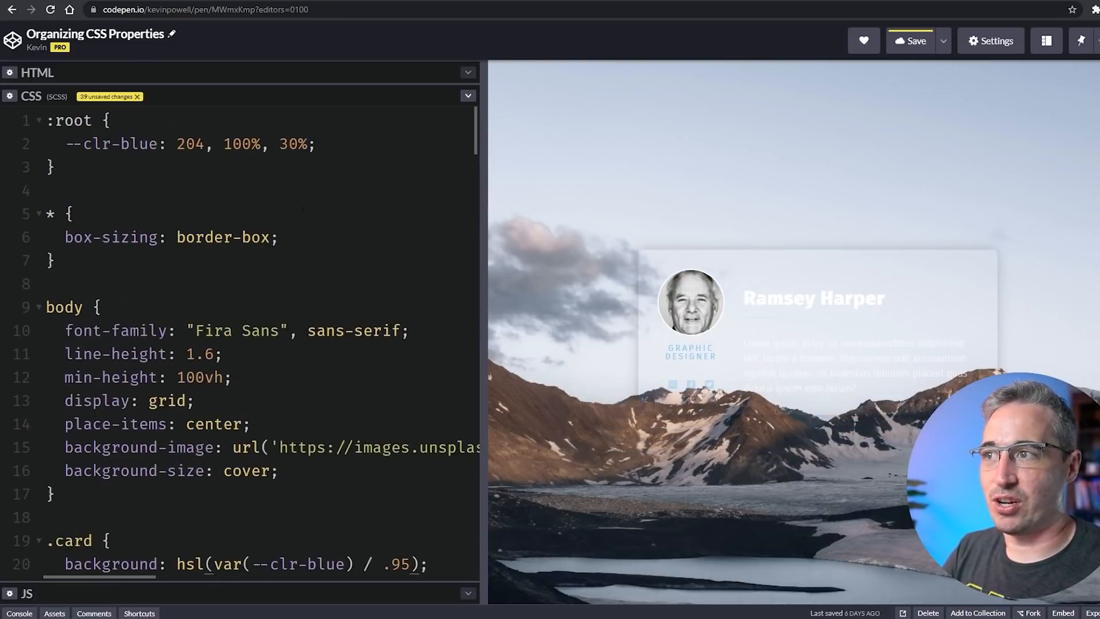
key(Backspace)
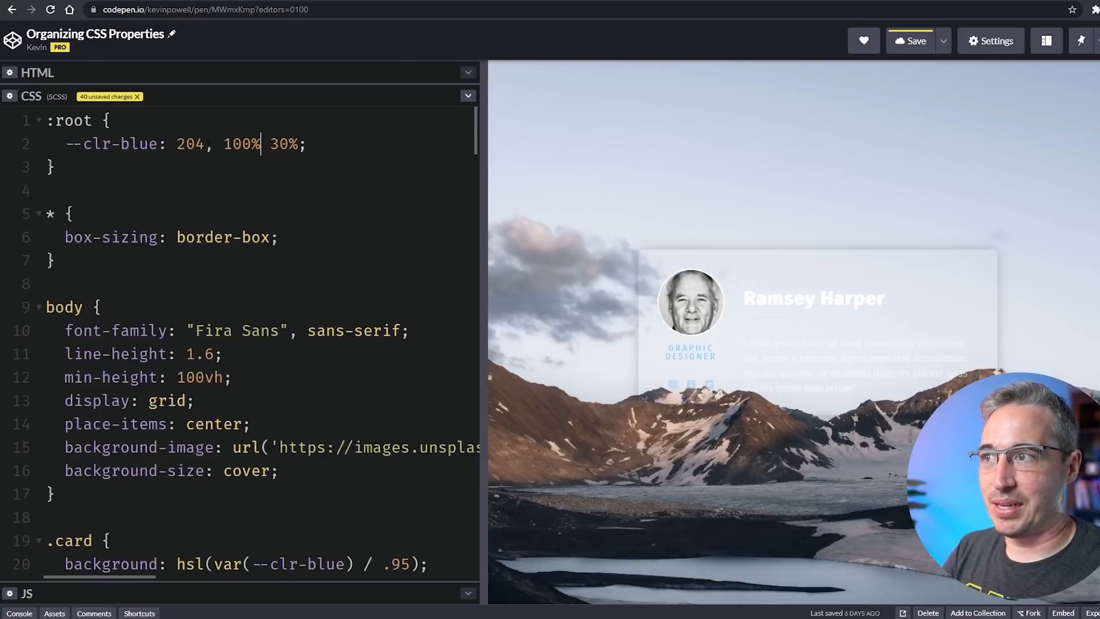
scroll(down, 3)
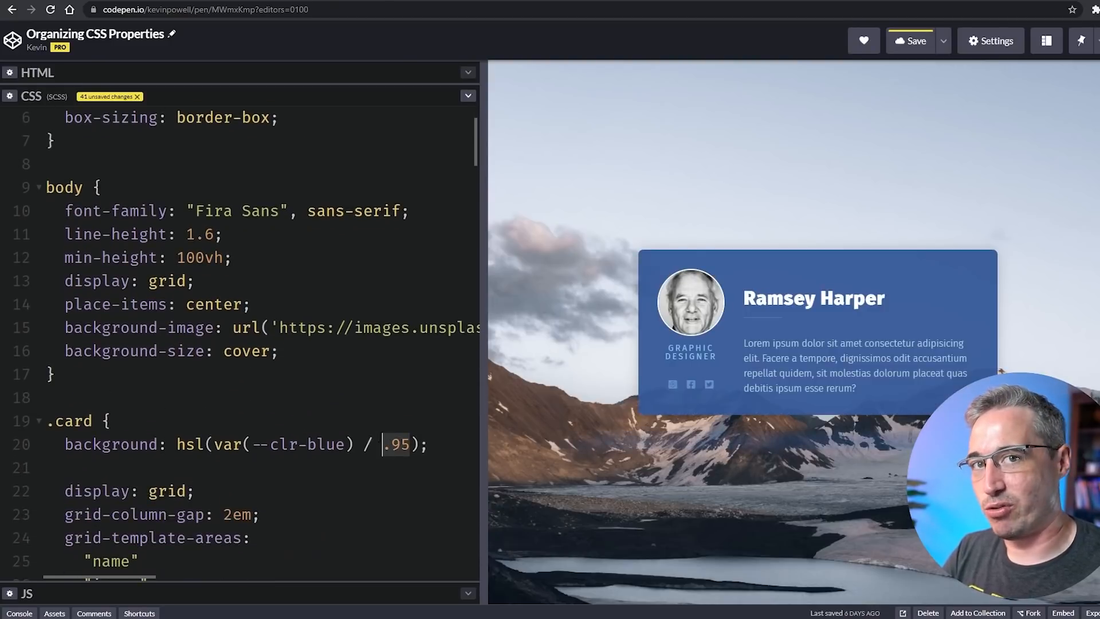
scroll(down, 3)
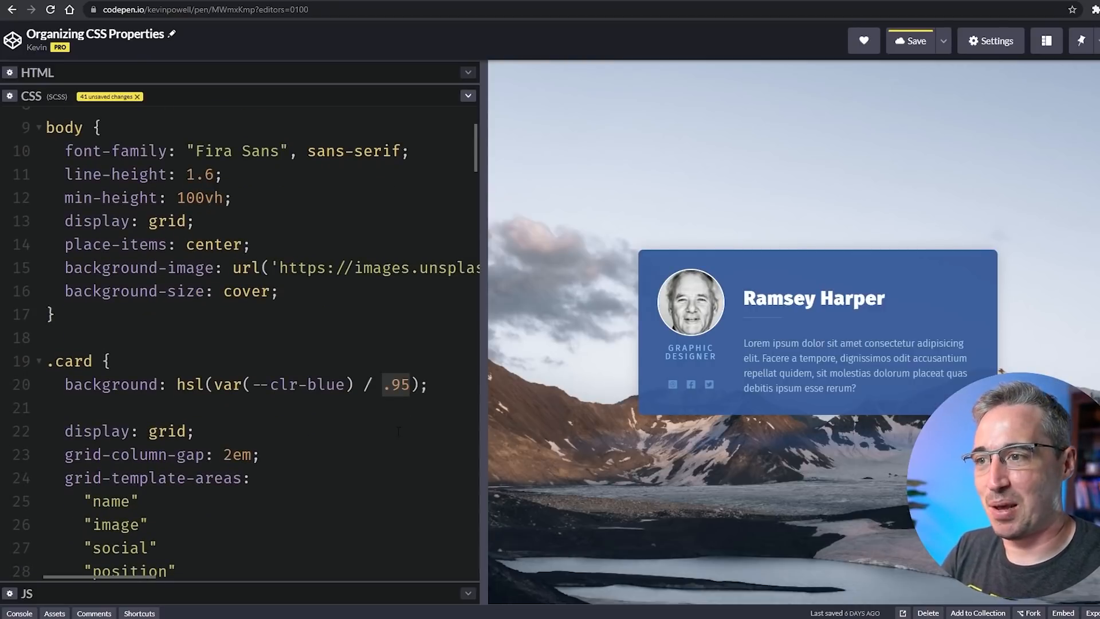
scroll(up, 3)
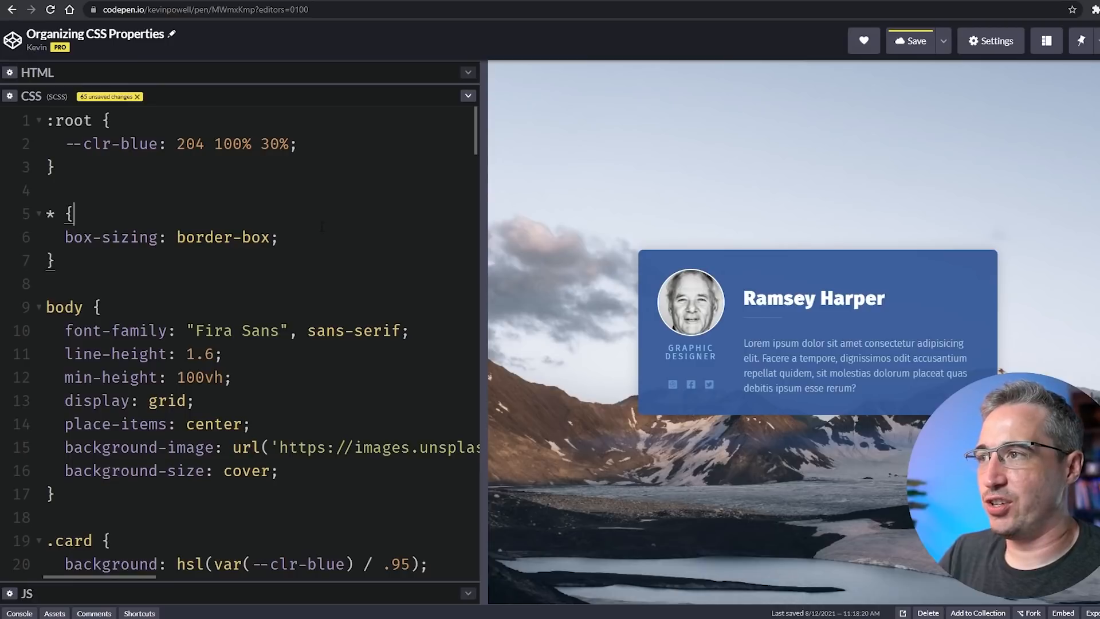
Replace --clr-blue with --hue: 204, --saturation: 100% and --lightness: 30% in the root rule.
key(Enter)
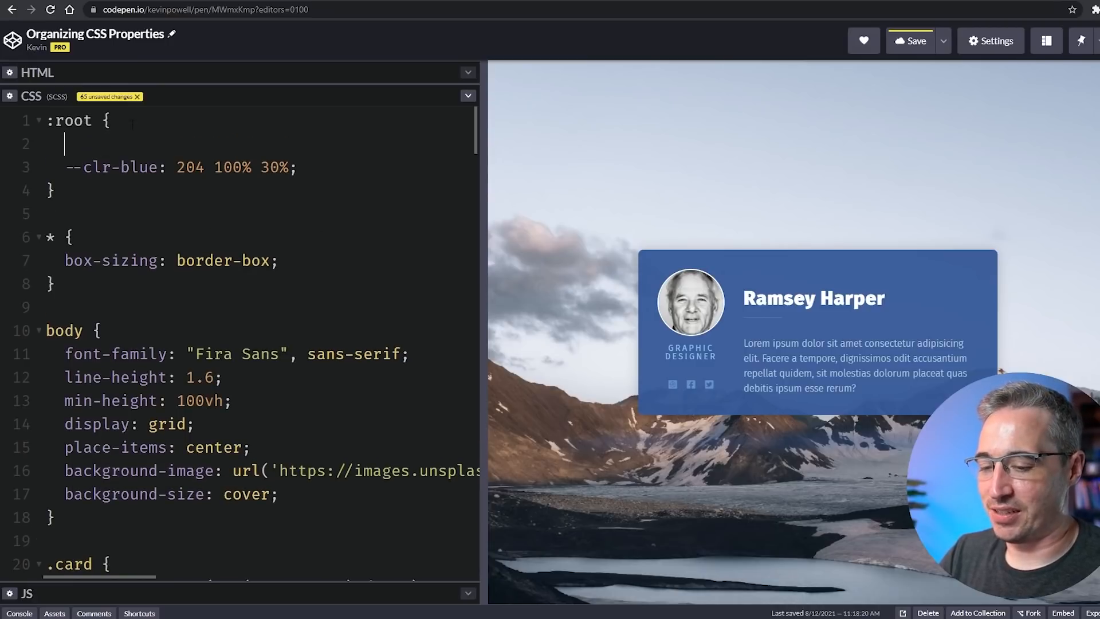
text(--hue:)
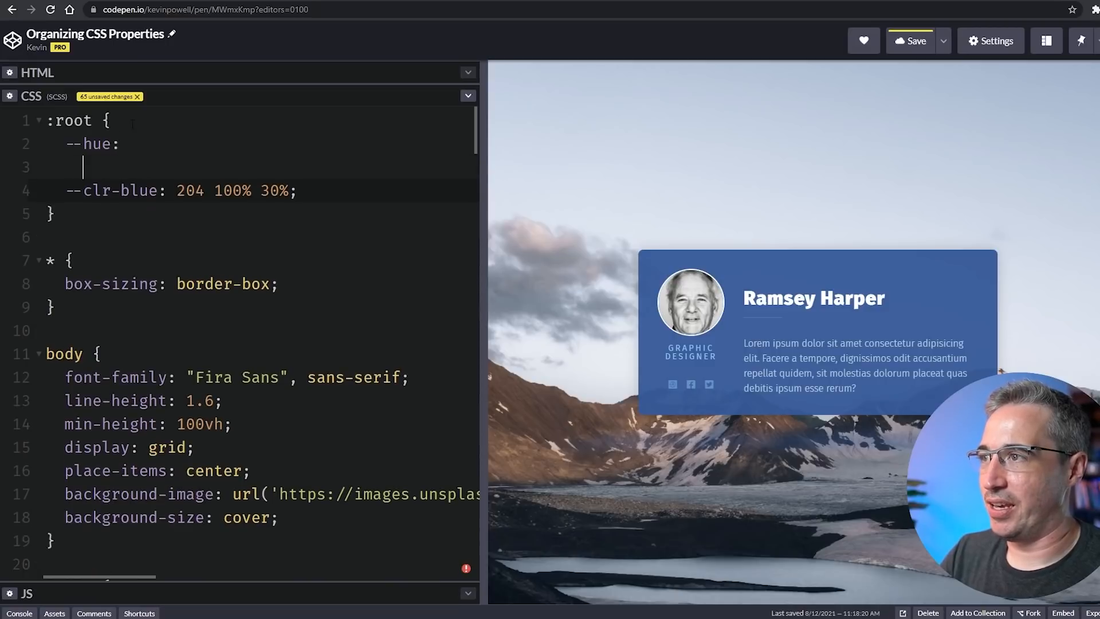
text(--satur)
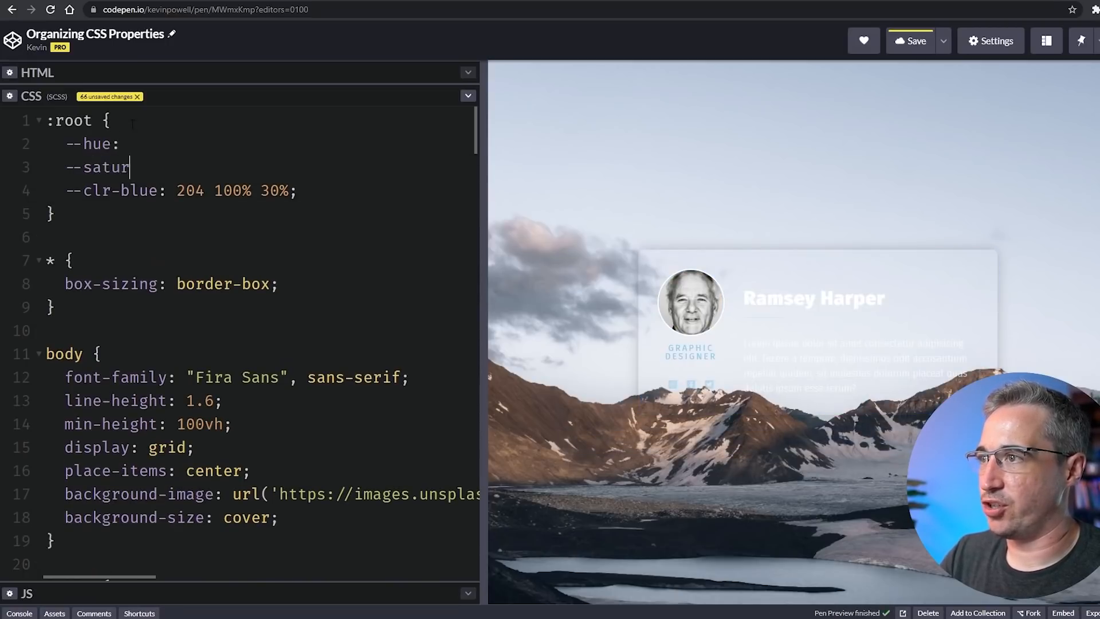
text(ation:)
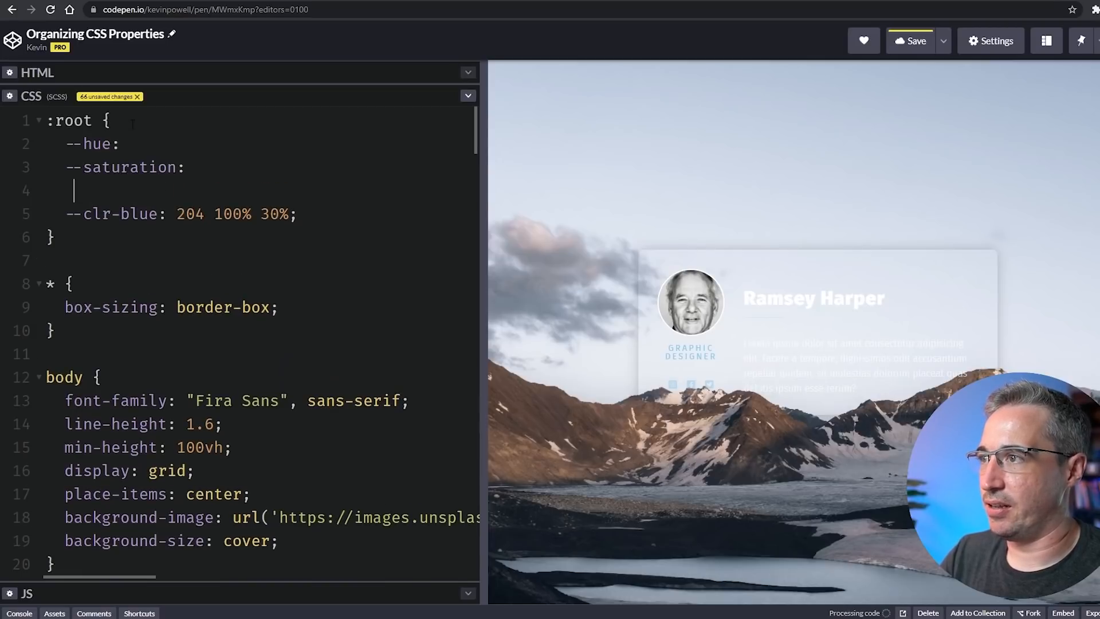
text(--lightness: 30%)
click(92, 143)
text( 204)
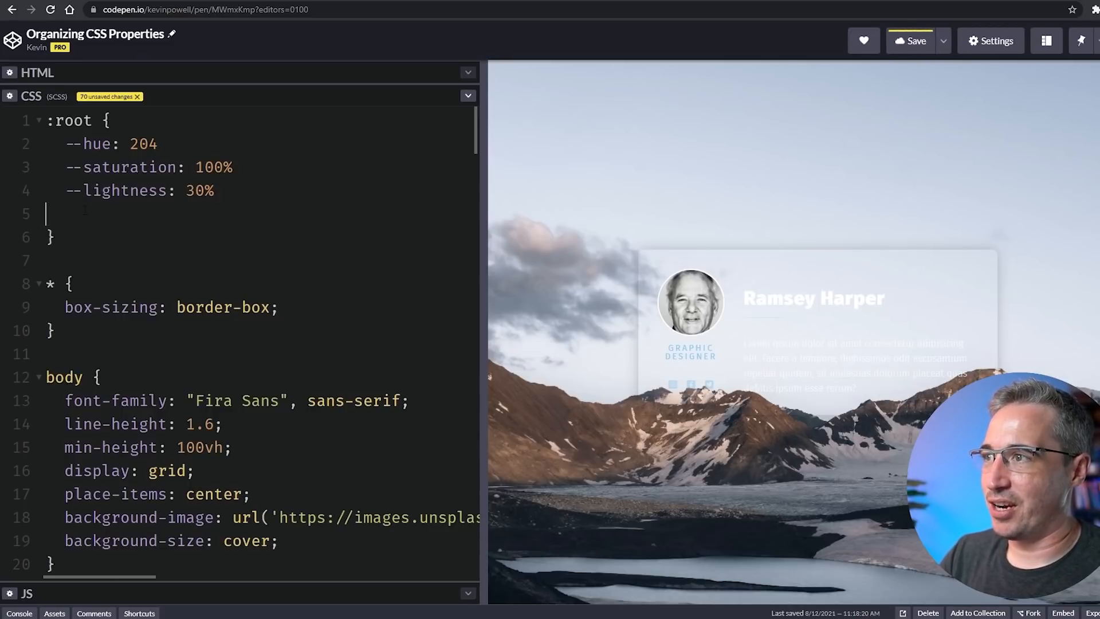
key(Backspace)
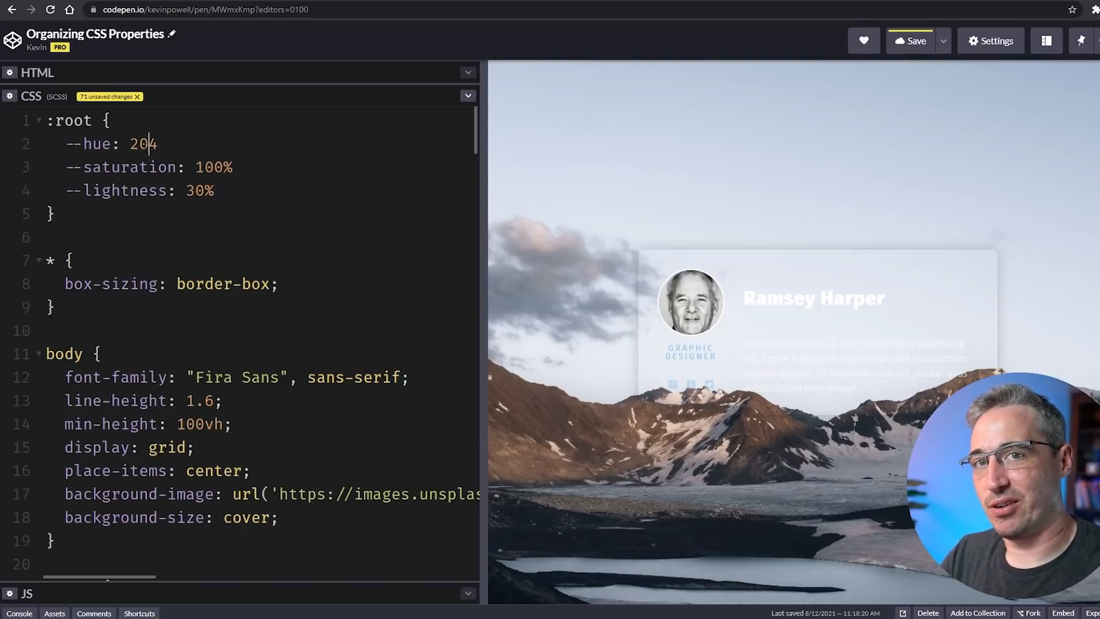
scroll(down, 3)
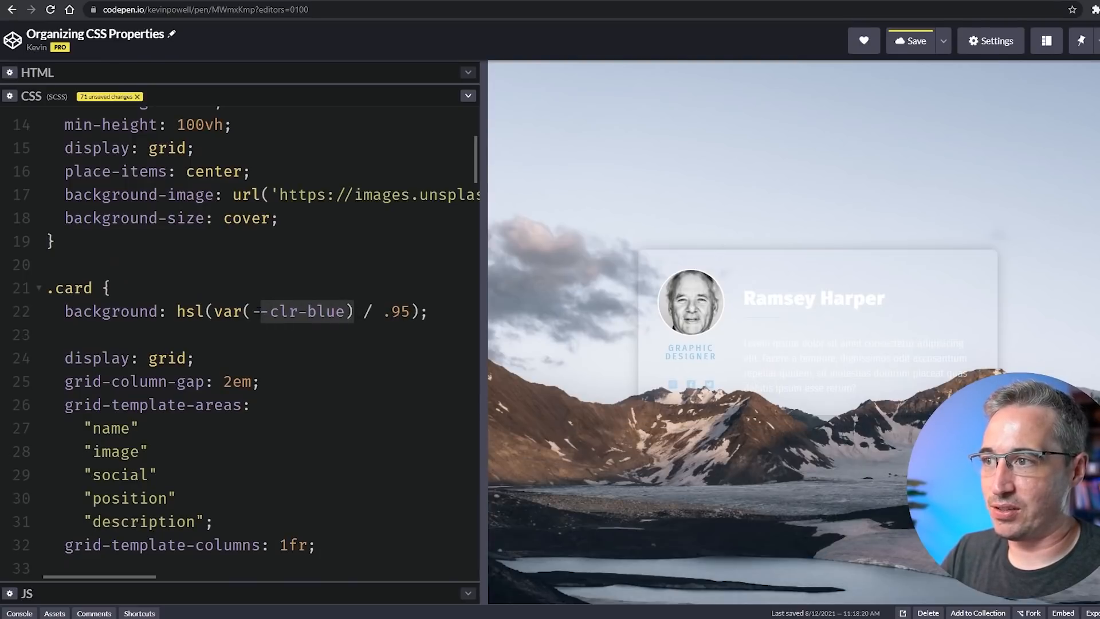
Set the card background to hsl(var(--hue) var(--saturation) var(--lightness) / .95).
click(279, 311)
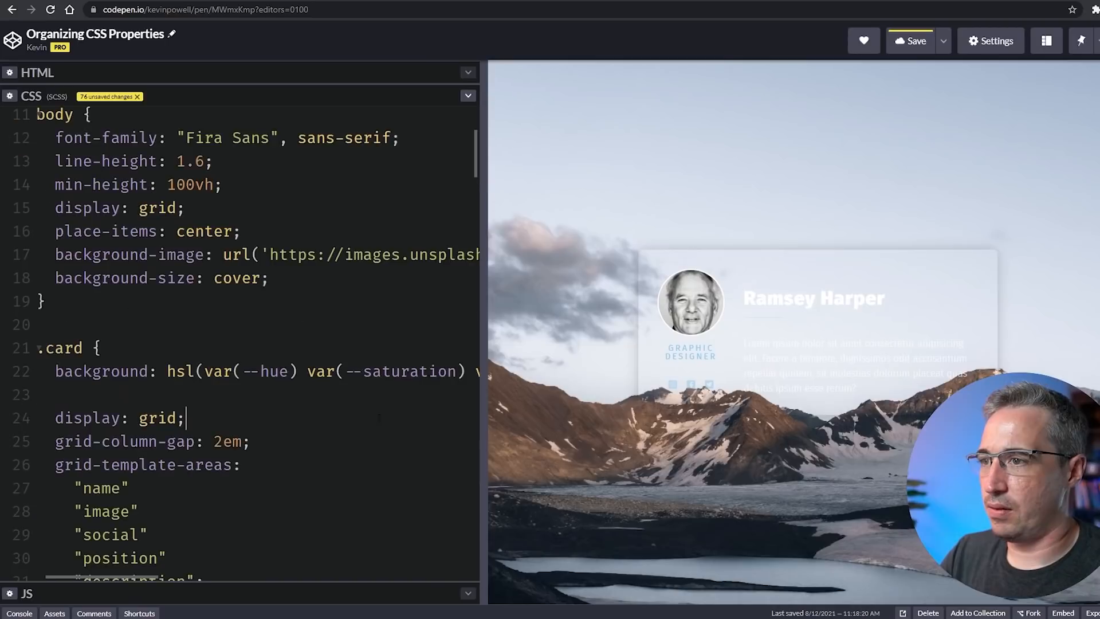
scroll(up, 3)
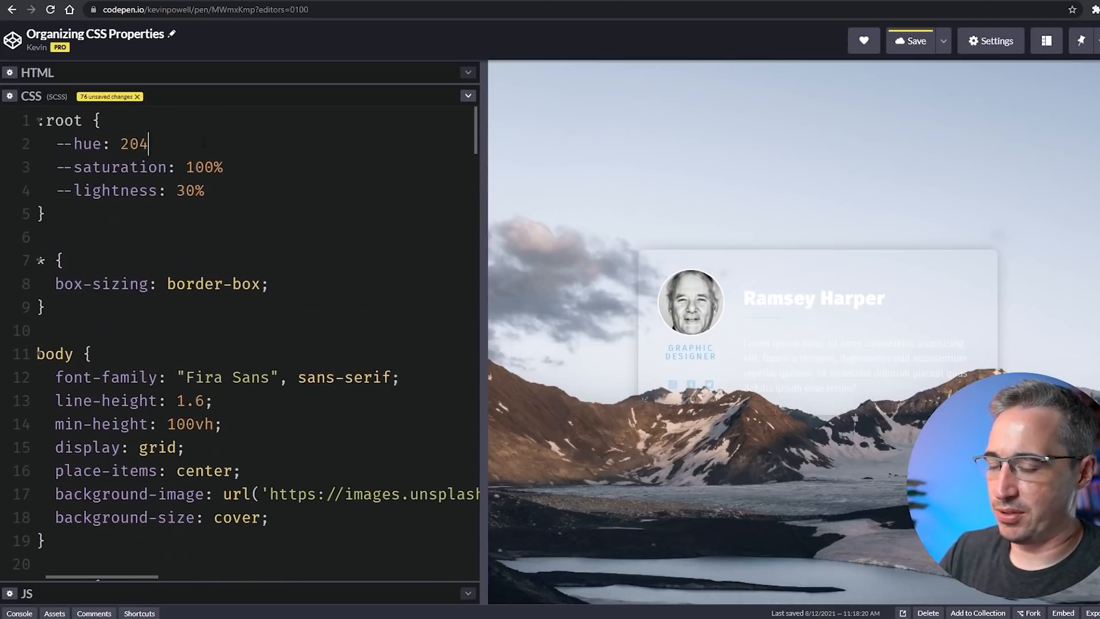
text(;)
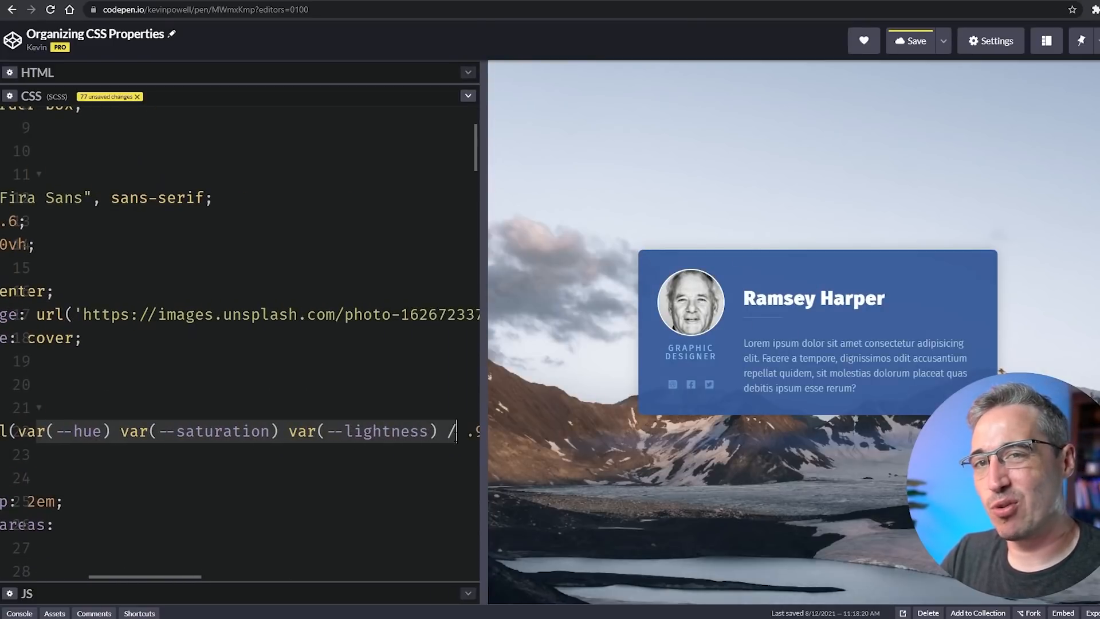
scroll(up, 3)
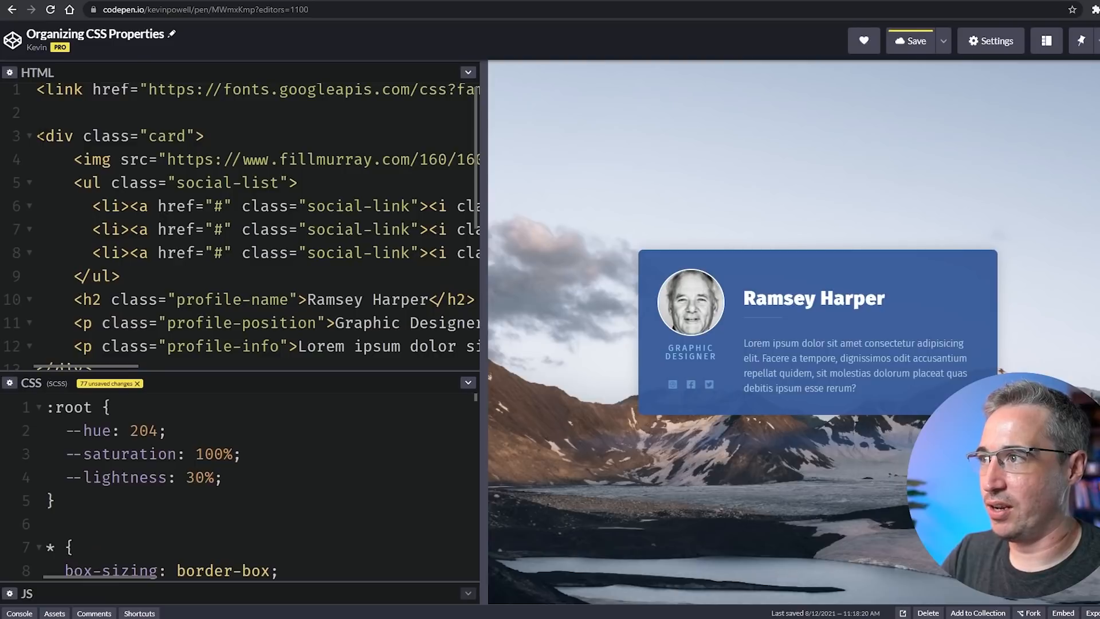
Duplicate the card div in the HTML with the class 'card bg-accent'.
scroll(down, 3)
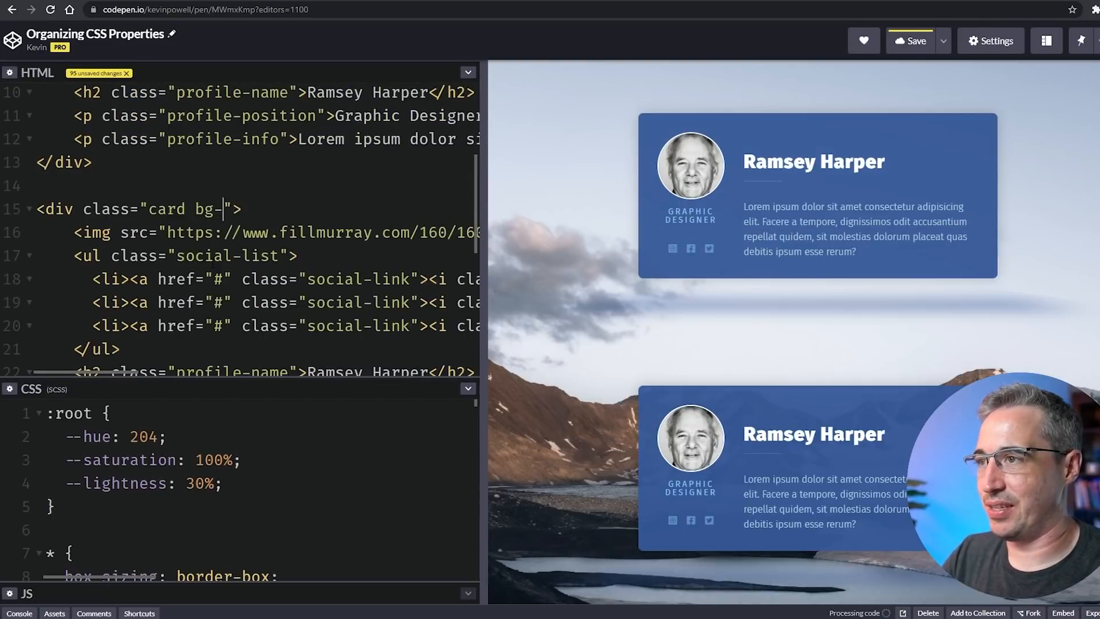
text(accent)
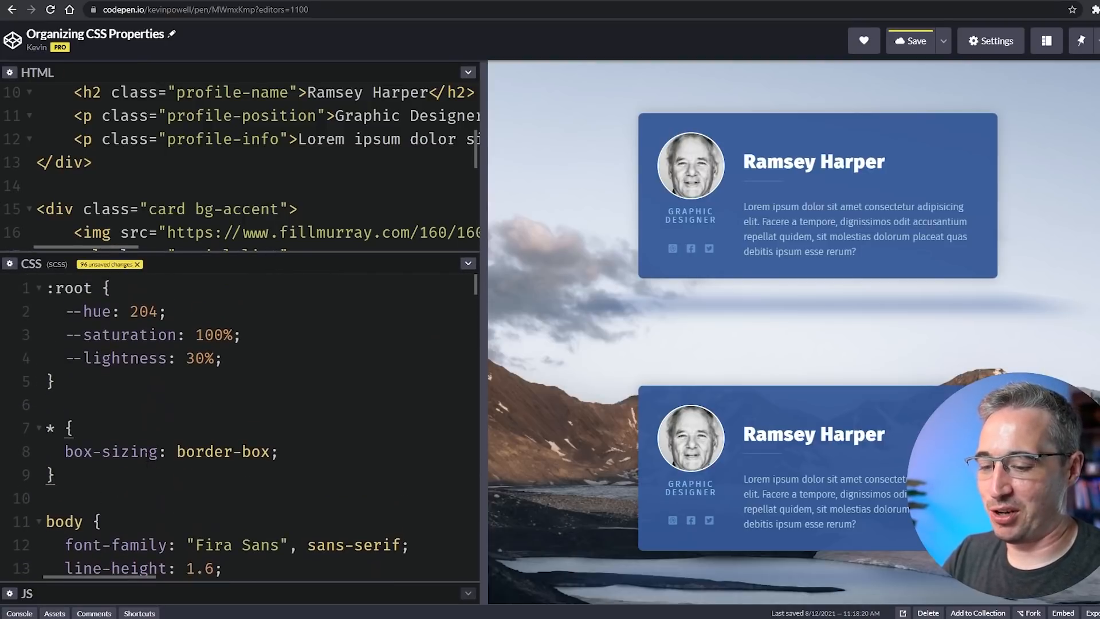
text(.bg)
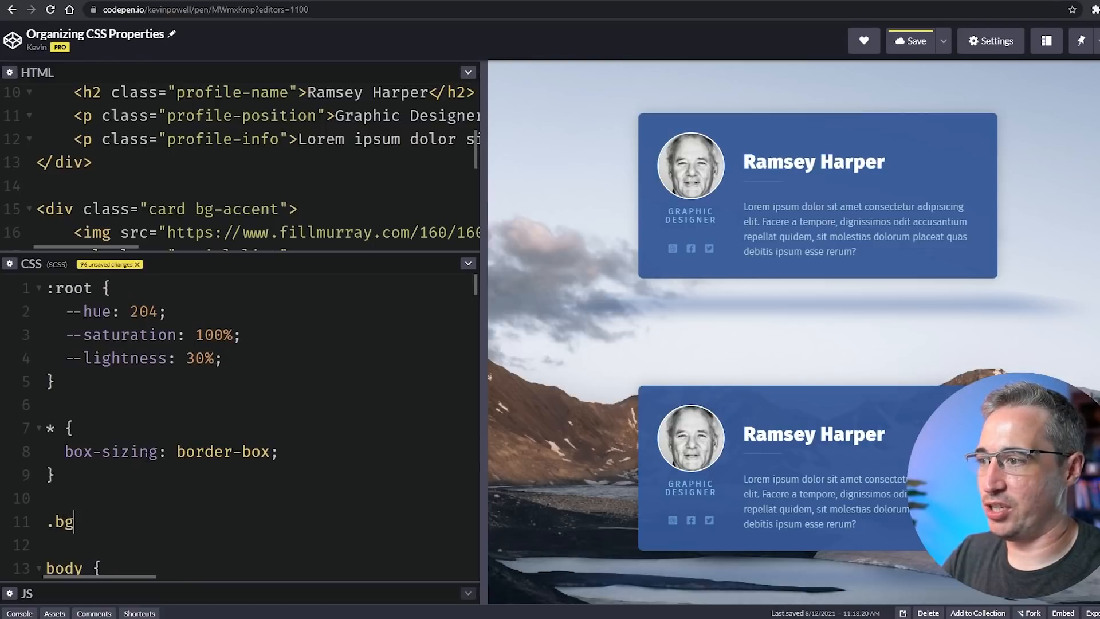
Add a .bg-accent rule setting --hue: 360 so the second card turns red.
text(-accent {)
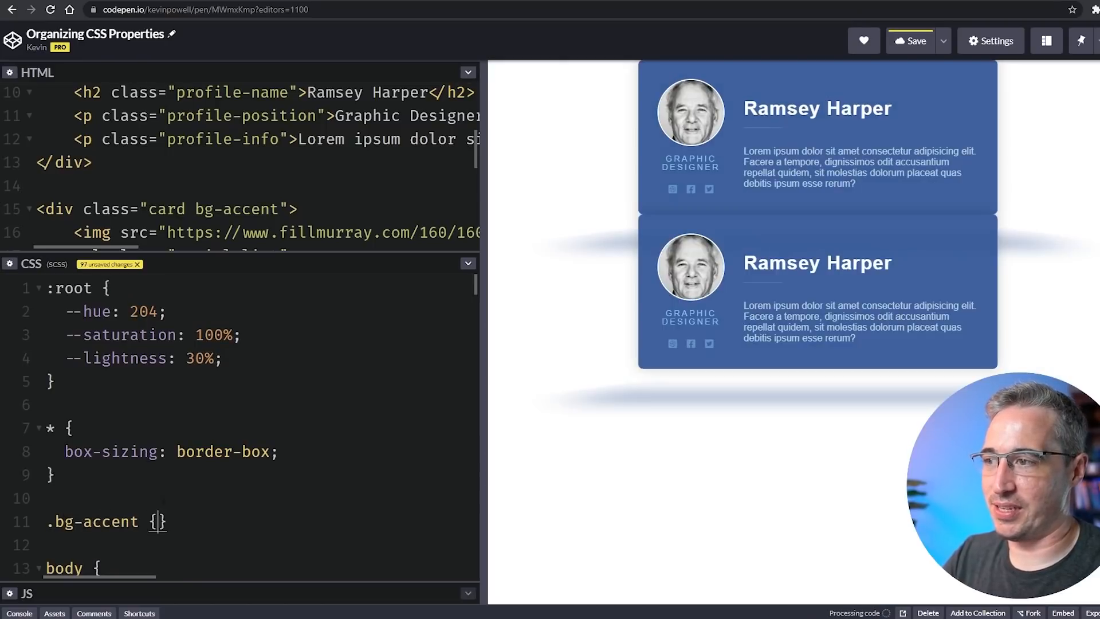
scroll(down, 3)
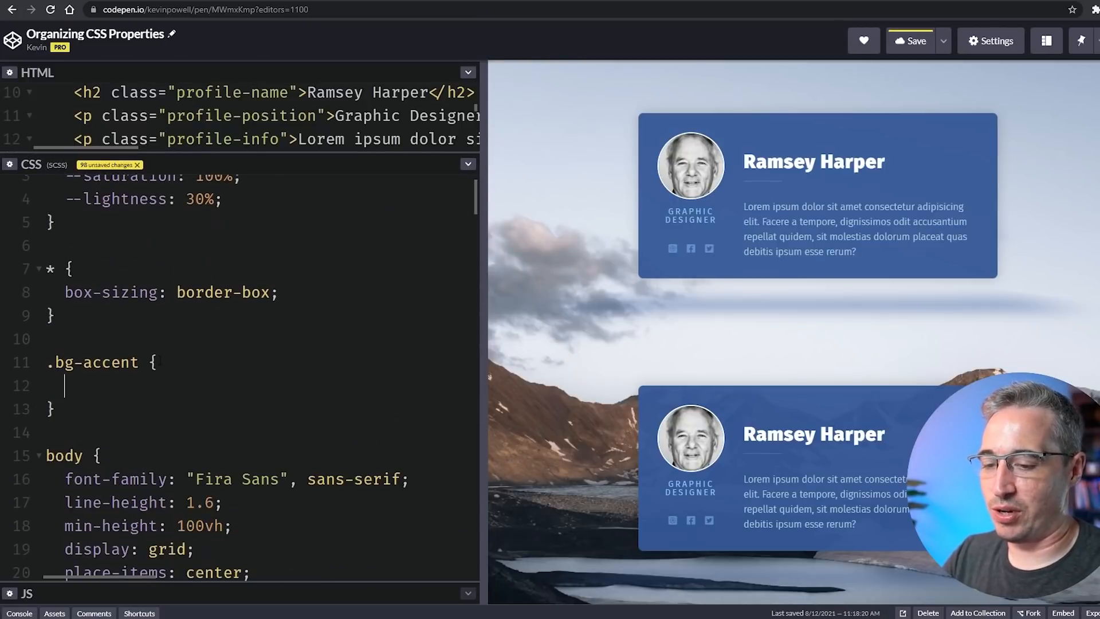
text(--g)
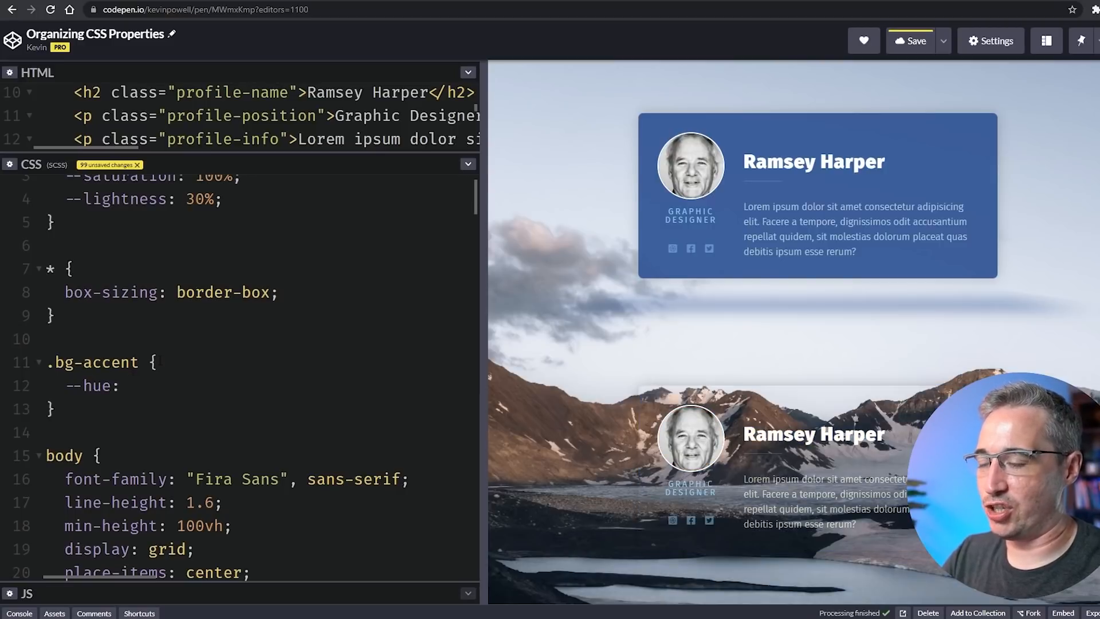
text(1)
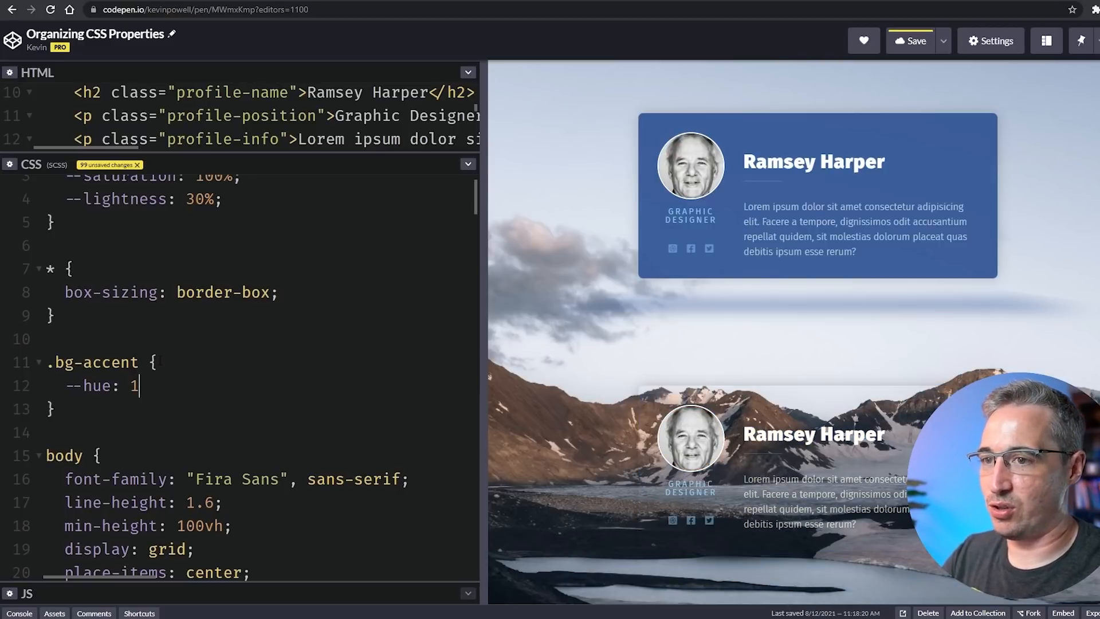
text(0;)
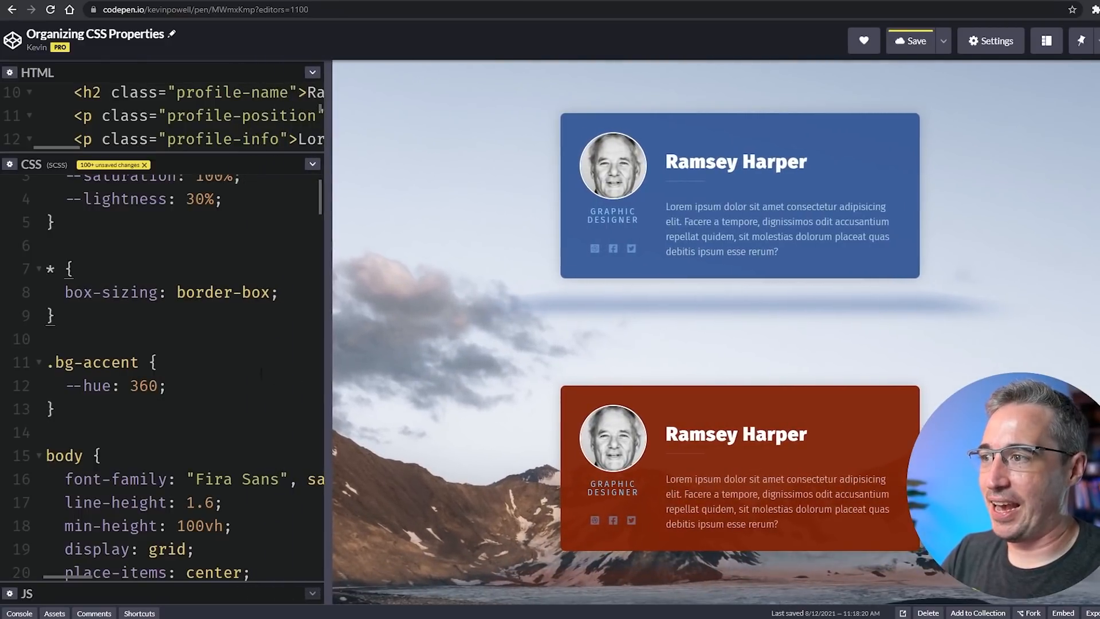
mouse_move(449, 512)
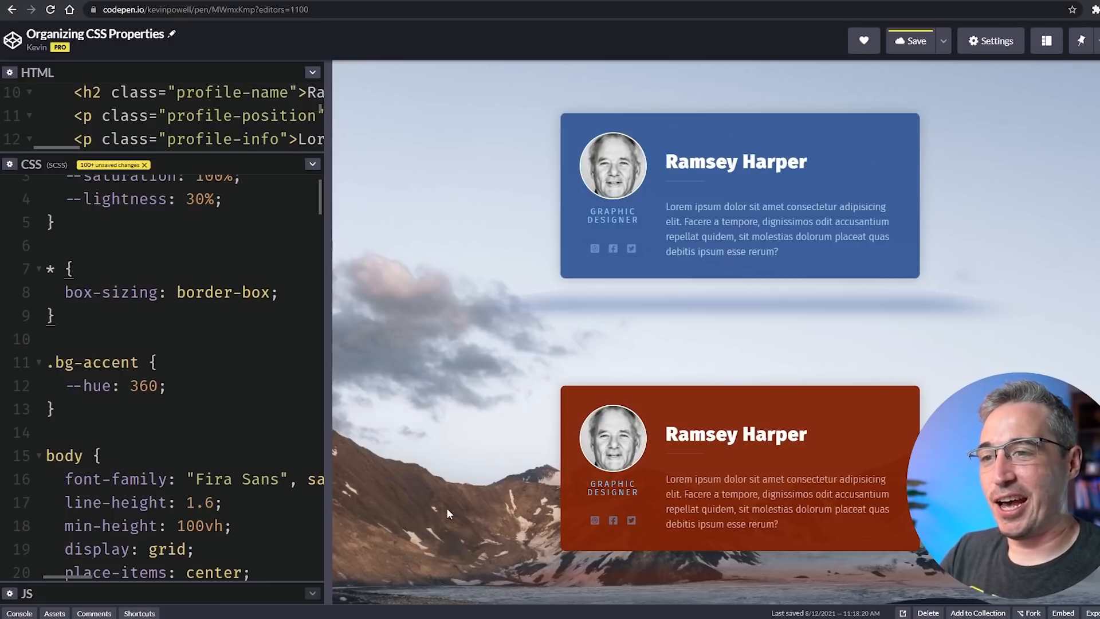
mouse_move(596, 519)
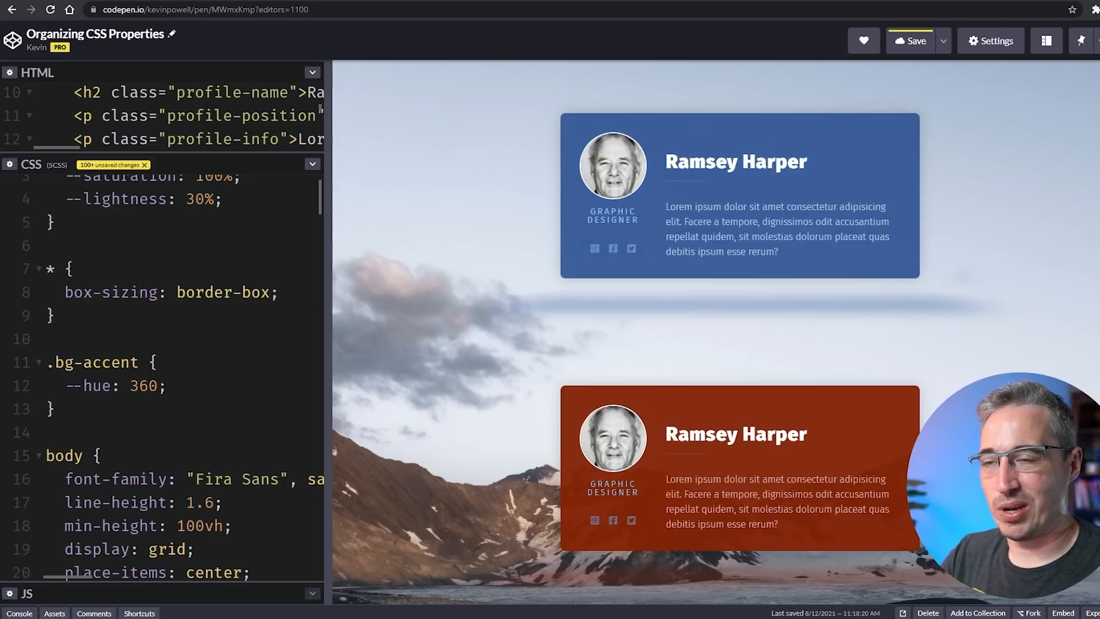
scroll(down, 3)
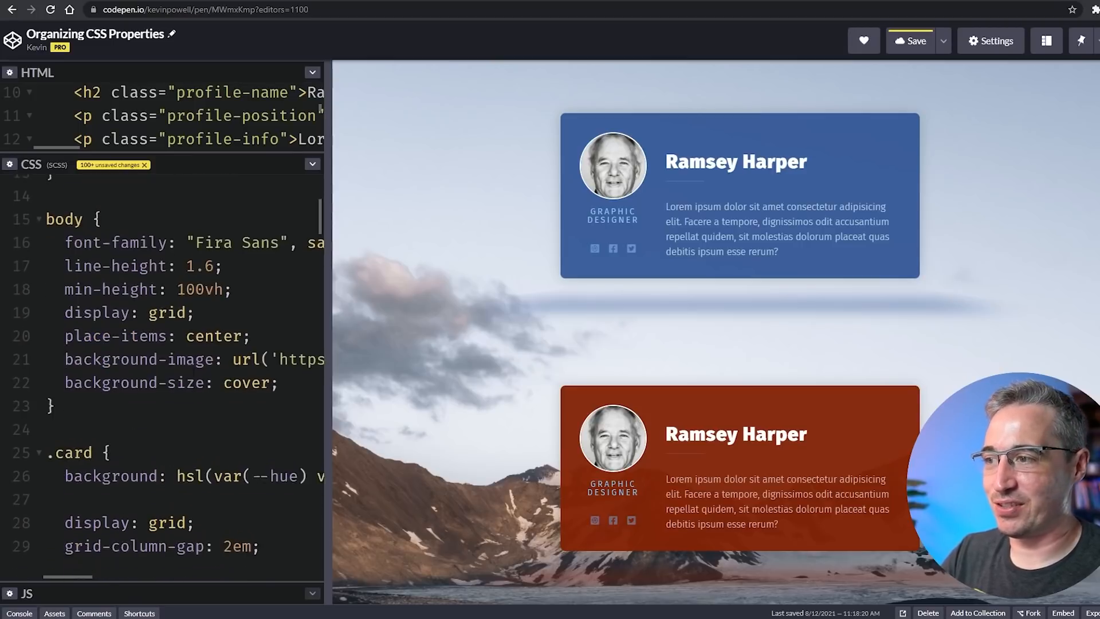
Color .profile-position with hsl(var(--hue) var(--saturation) var(--lightness) / .95) at the rule's top.
scroll(down, 3)
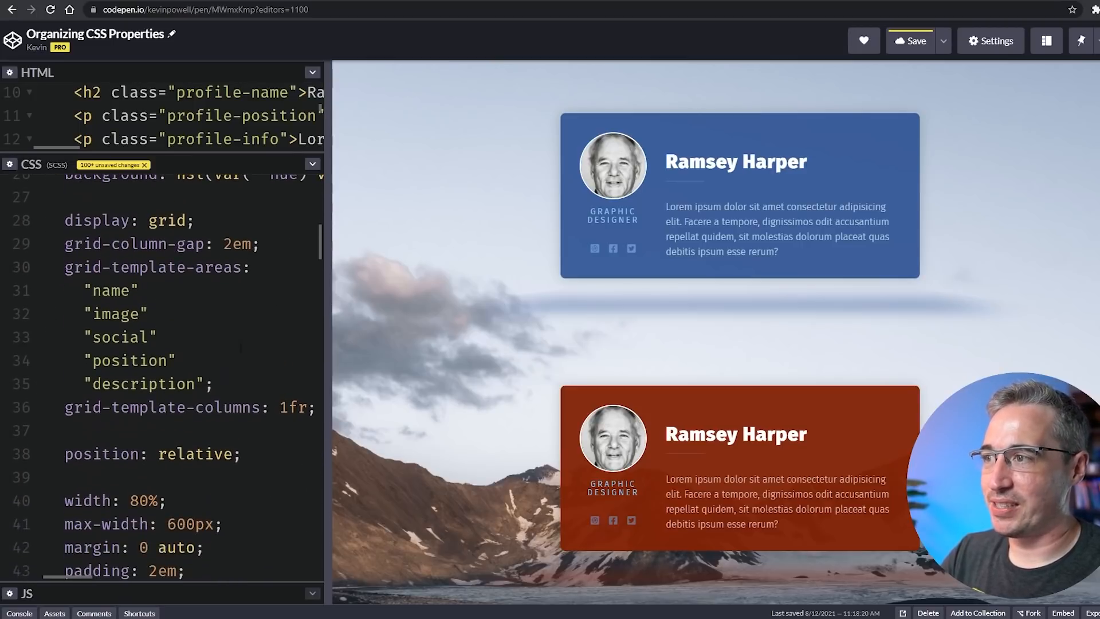
scroll(down, 3)
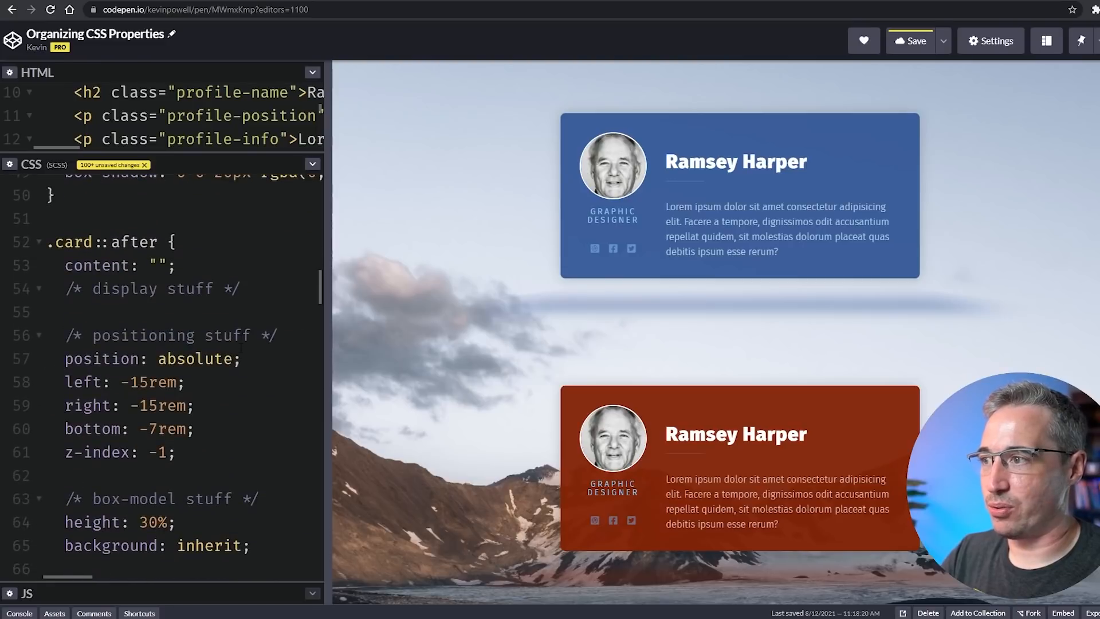
scroll(down, 3)
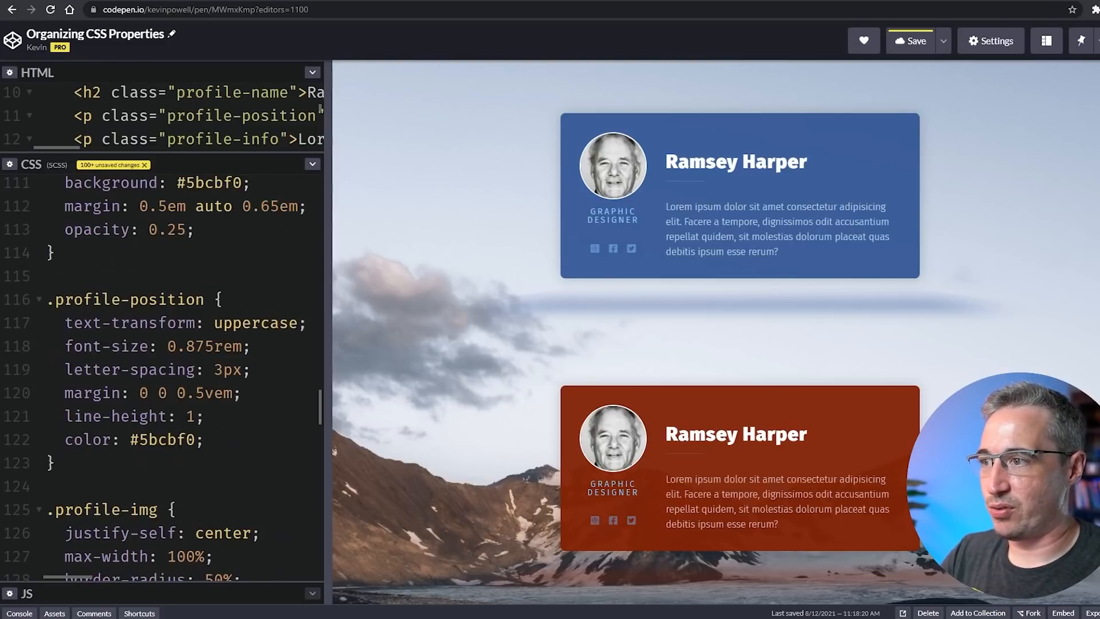
text(h)
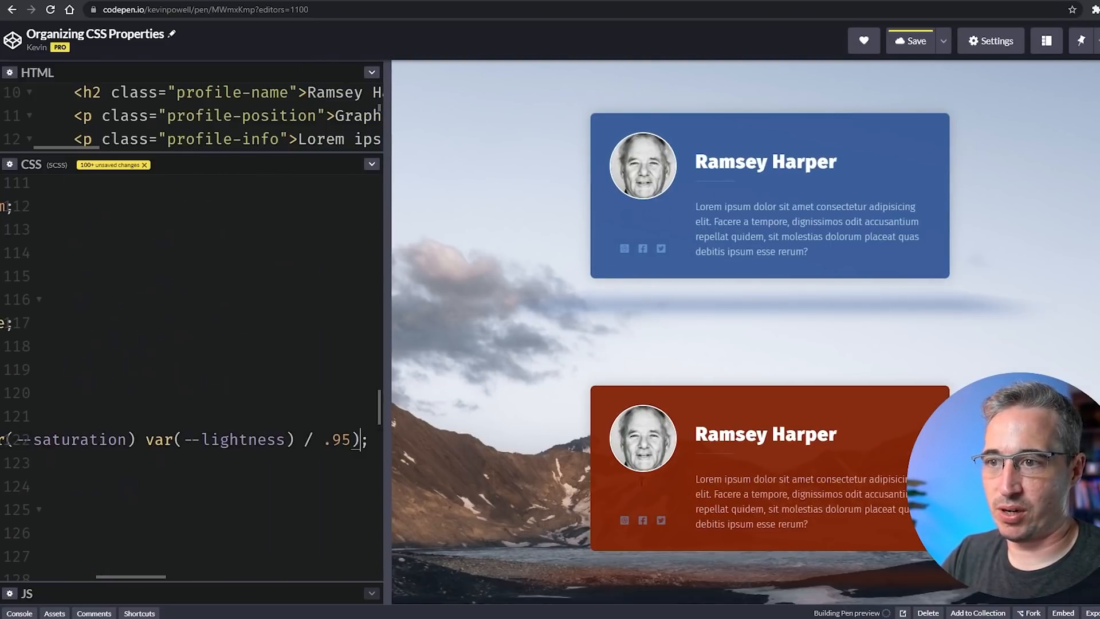
click(914, 40)
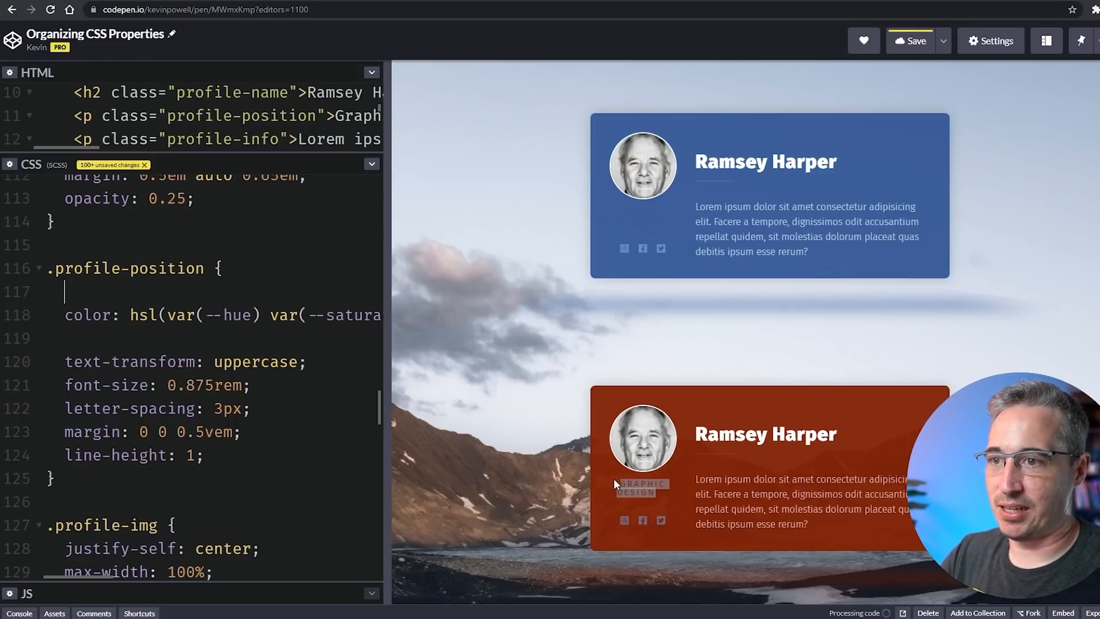
click(916, 40)
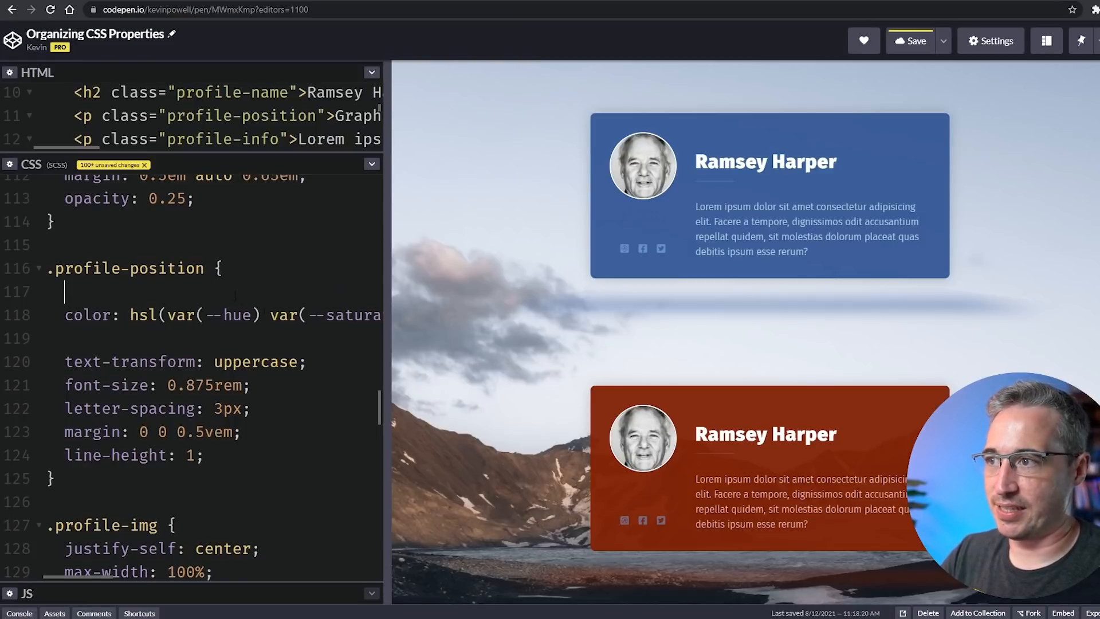
Add --lightness: 80% and --saturation: 70% above the color in .profile-position.
text(--lightne)
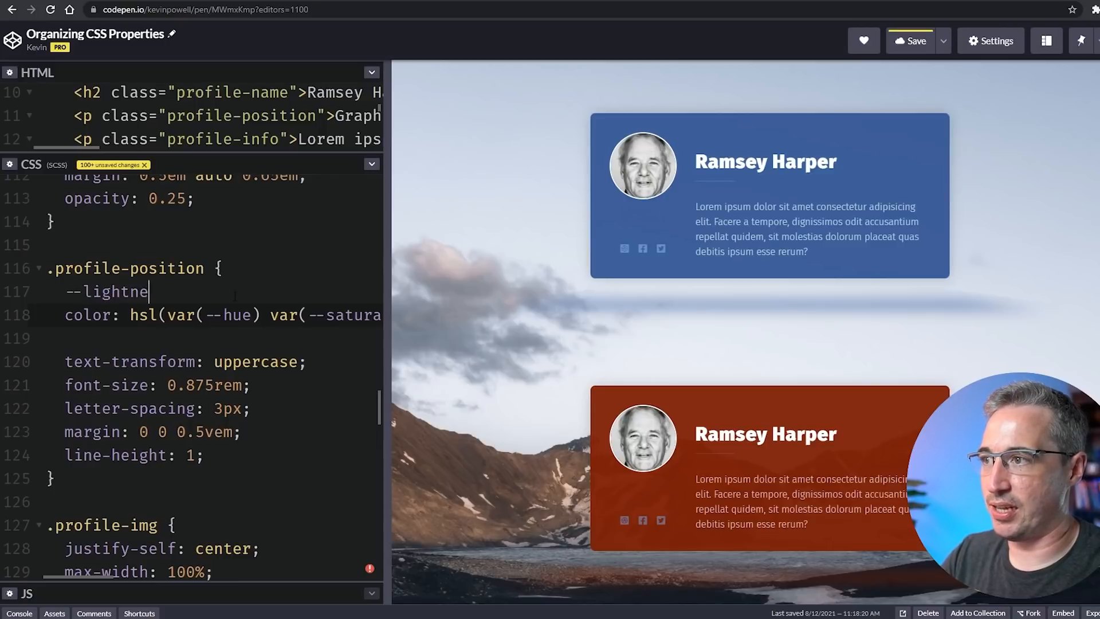
text(: 70%)
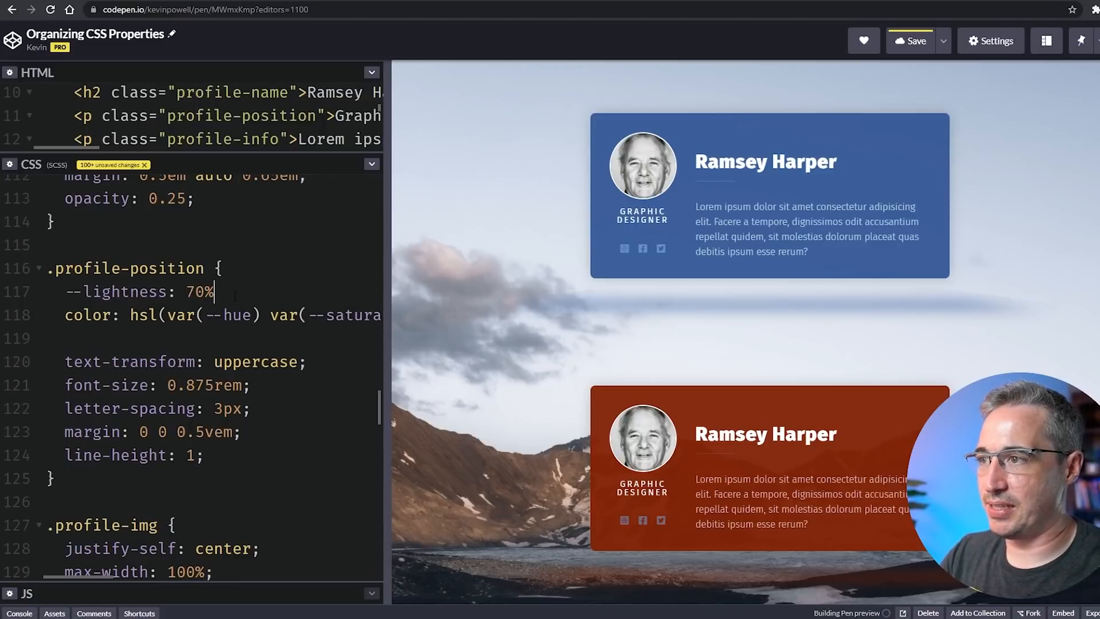
text(;)
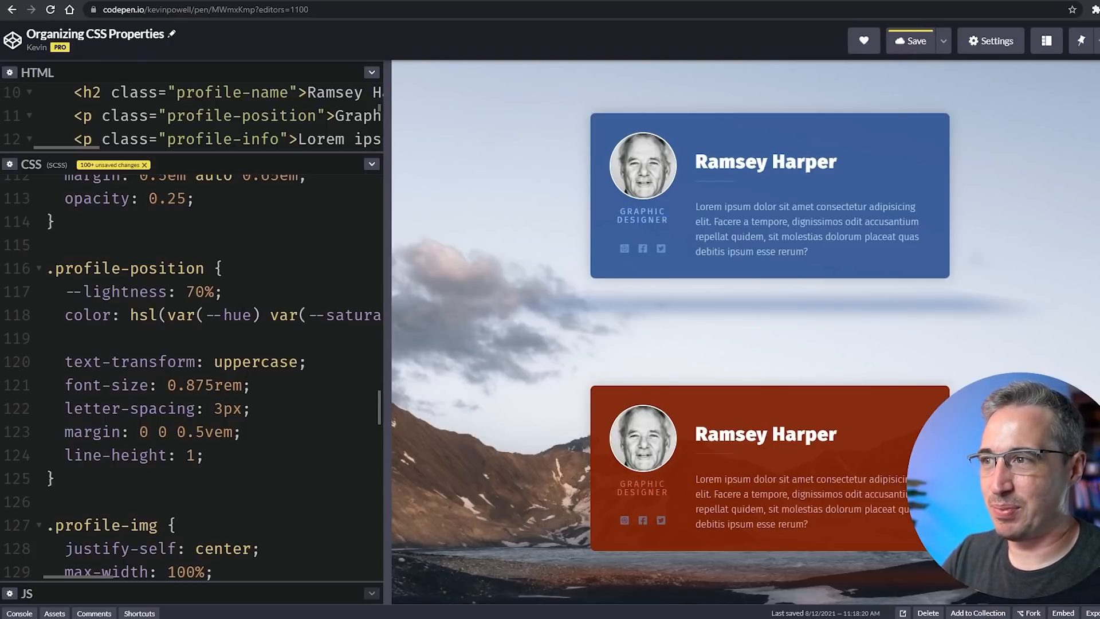
text(80)
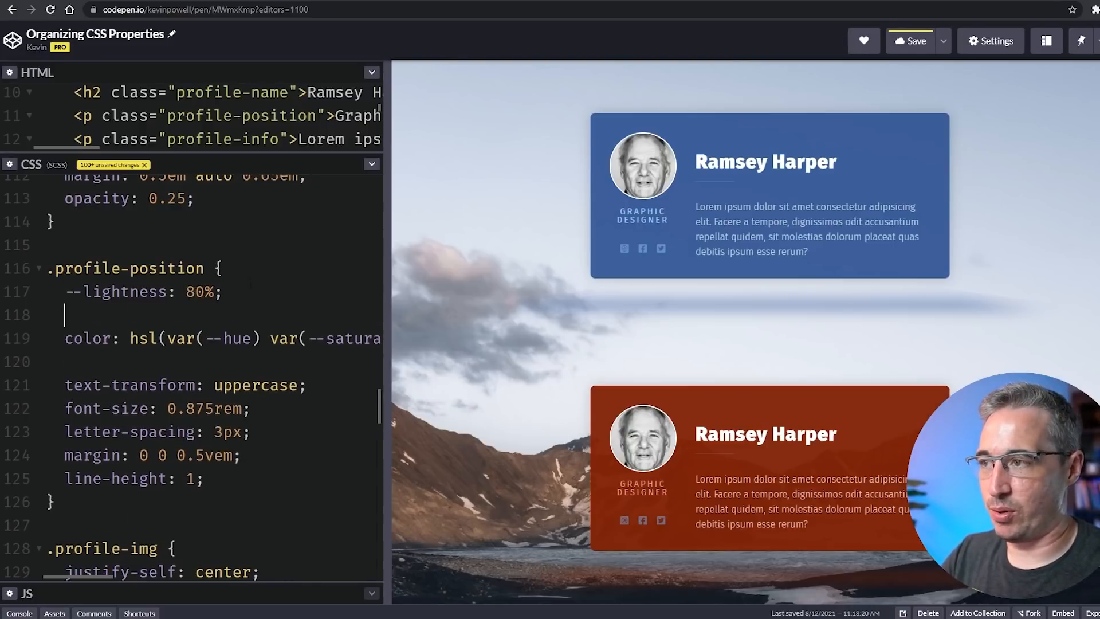
text(--saturat)
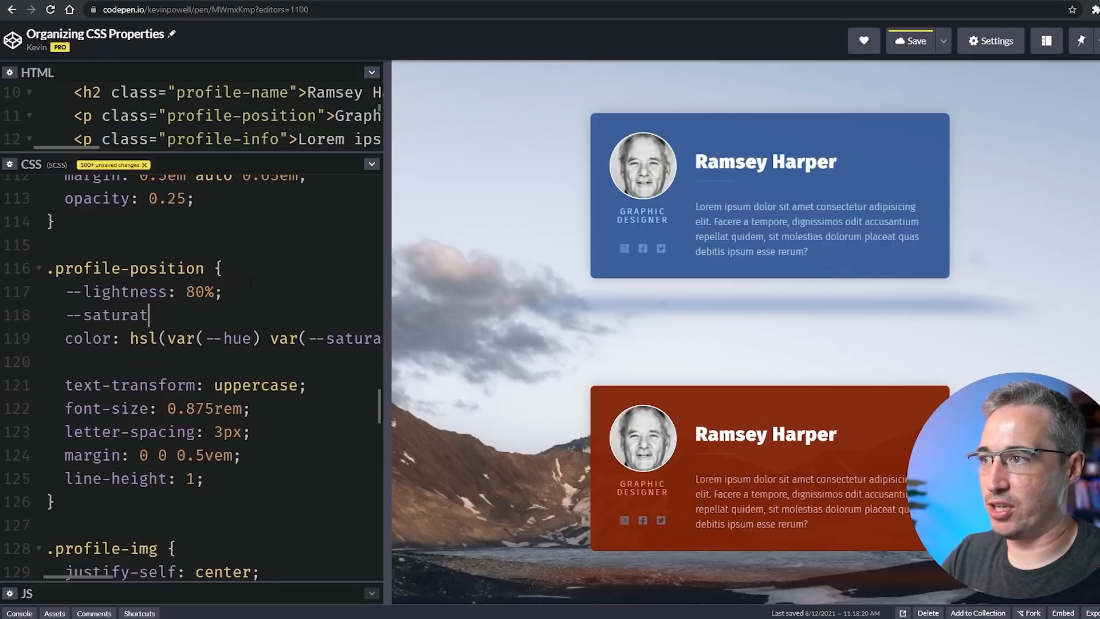
text(ion:)
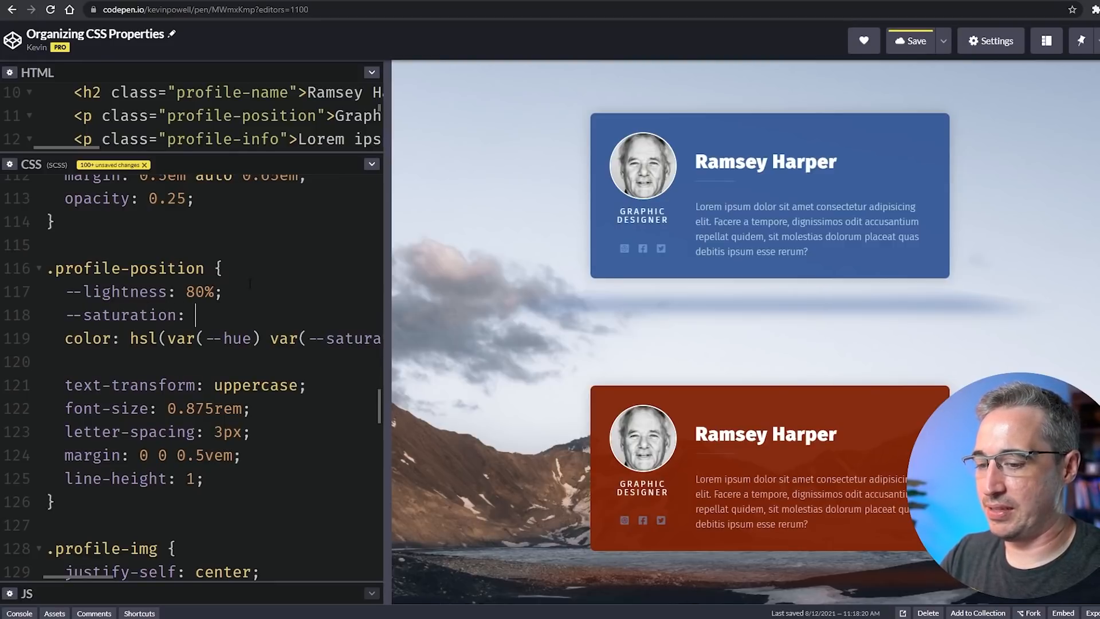
text(70%;)
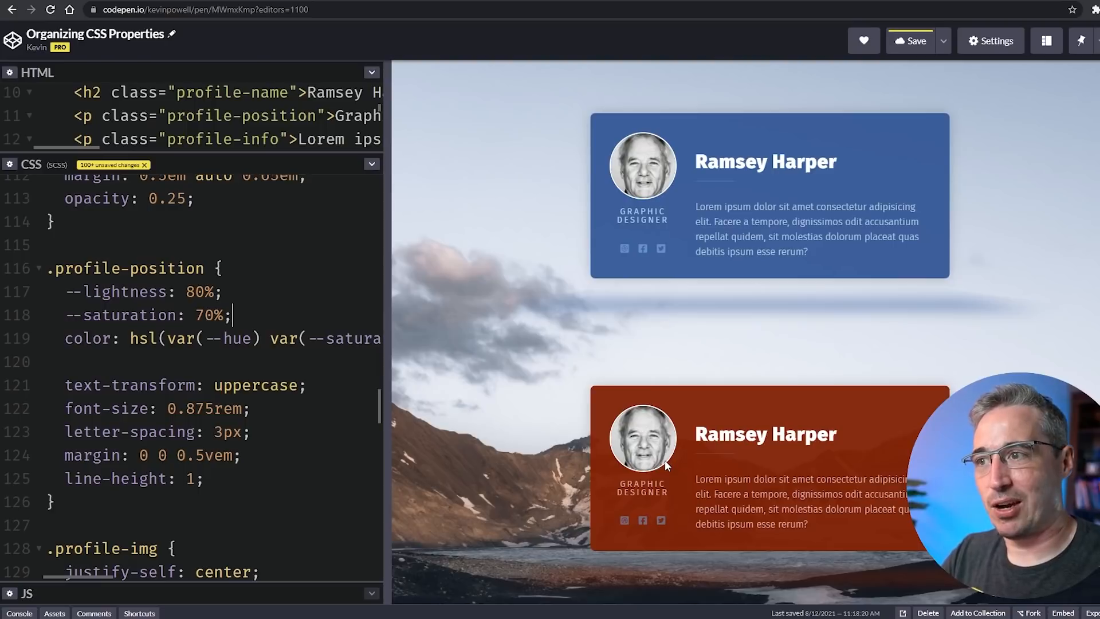
Widen the preview and change the .bg-accent hue from 360 to 120.
scroll(up, 3)
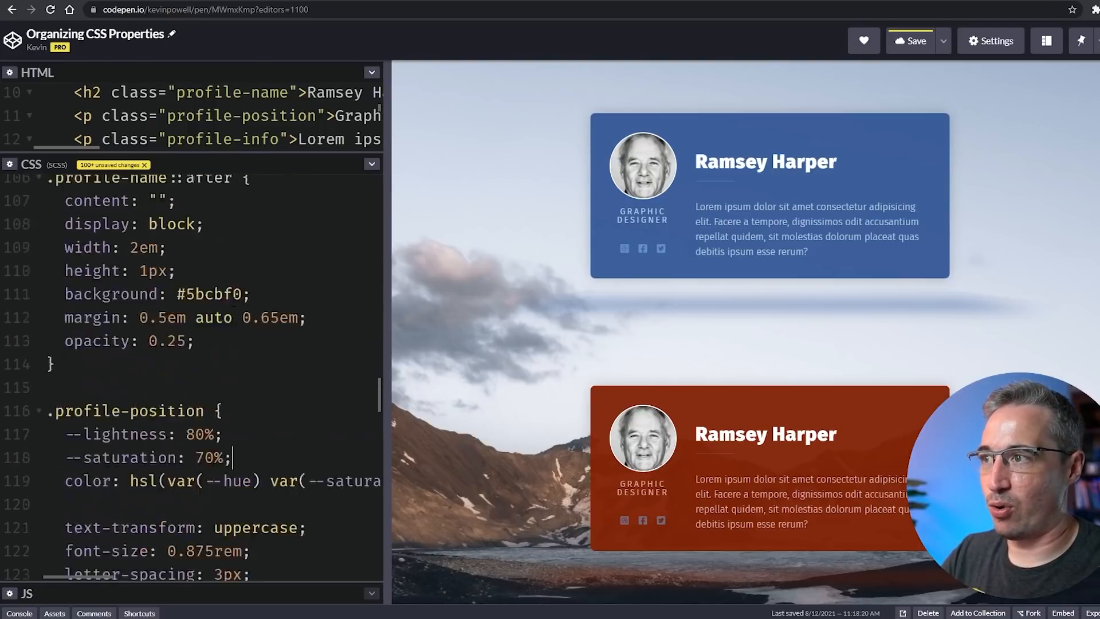
scroll(up, 3)
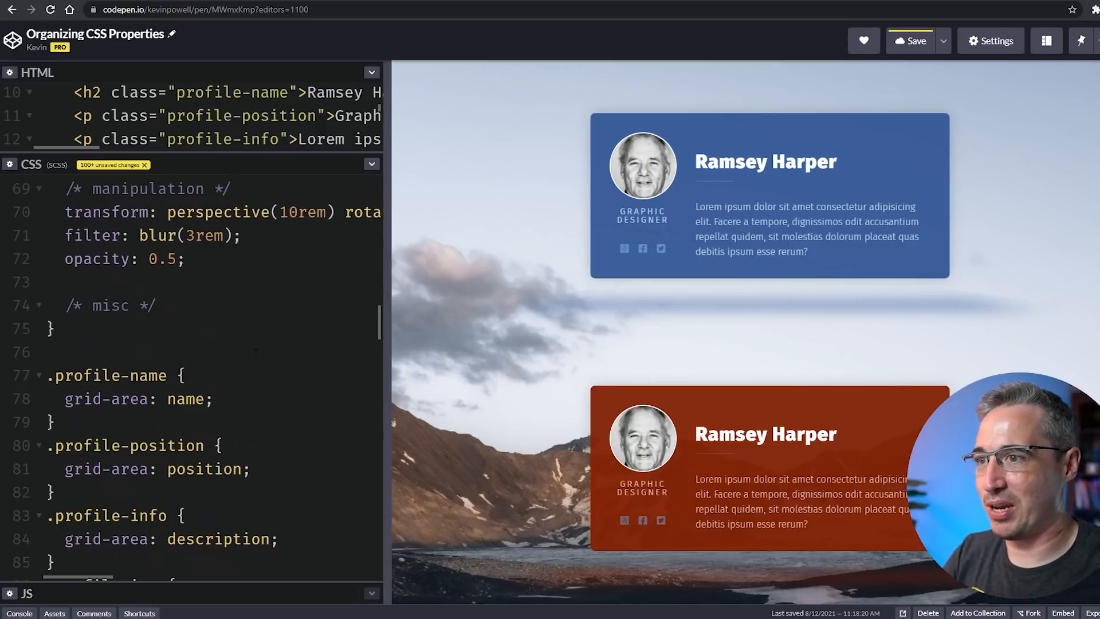
drag(386, 316, 298, 315)
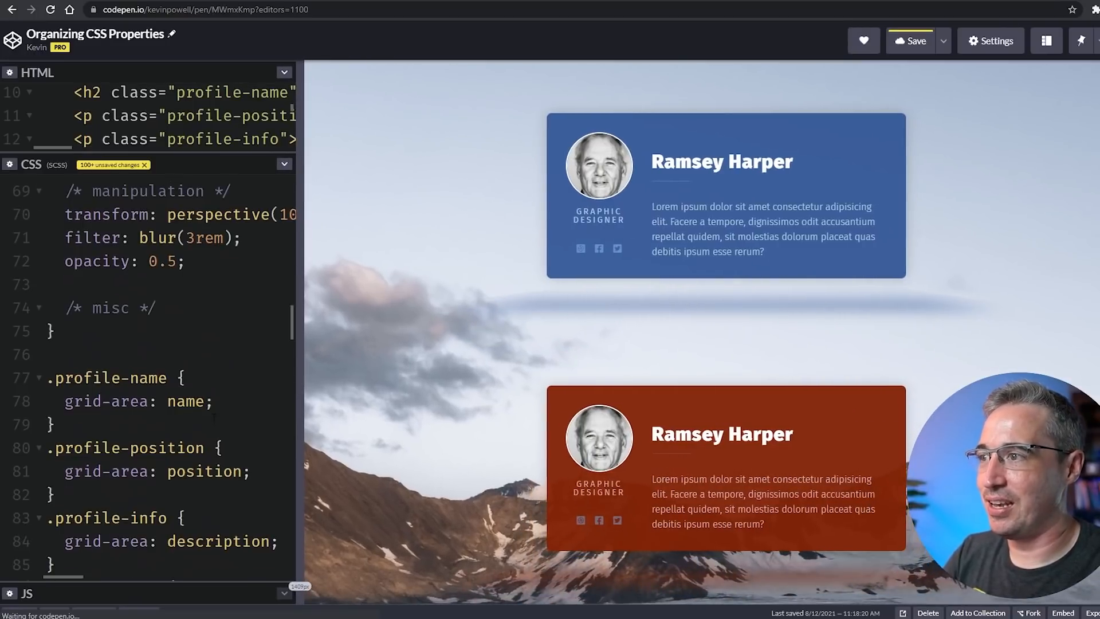
scroll(up, 3)
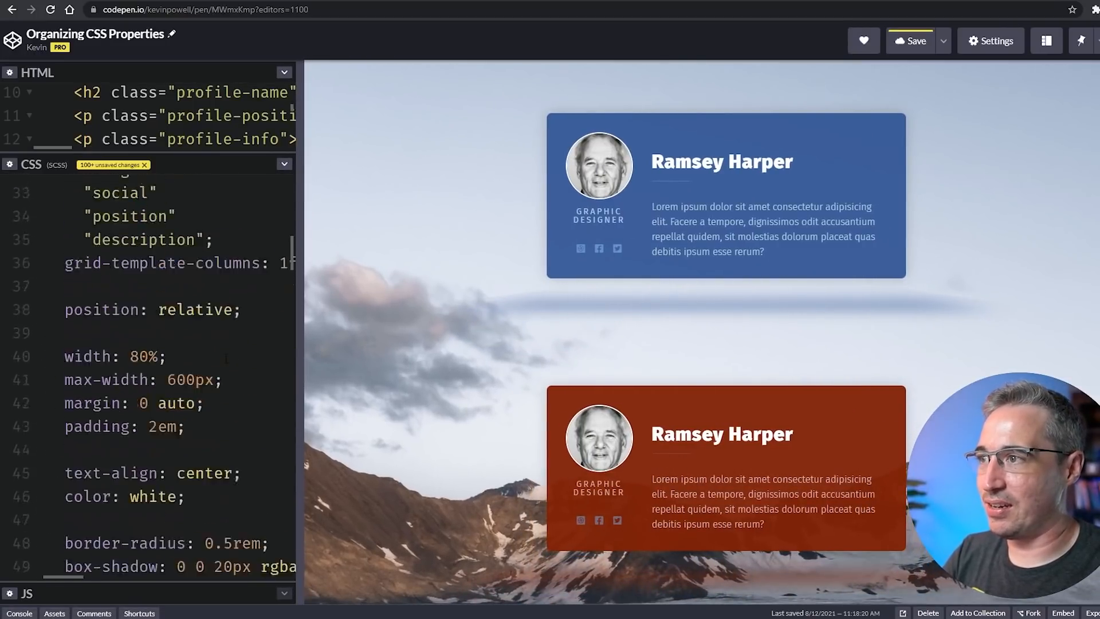
scroll(up, 3)
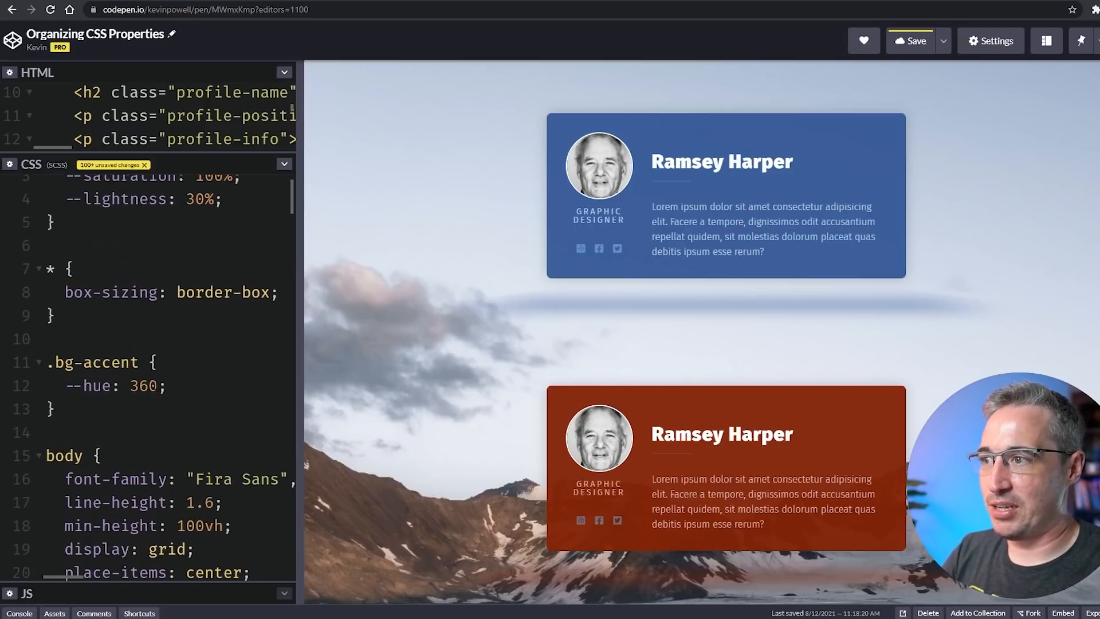
double_click(144, 385)
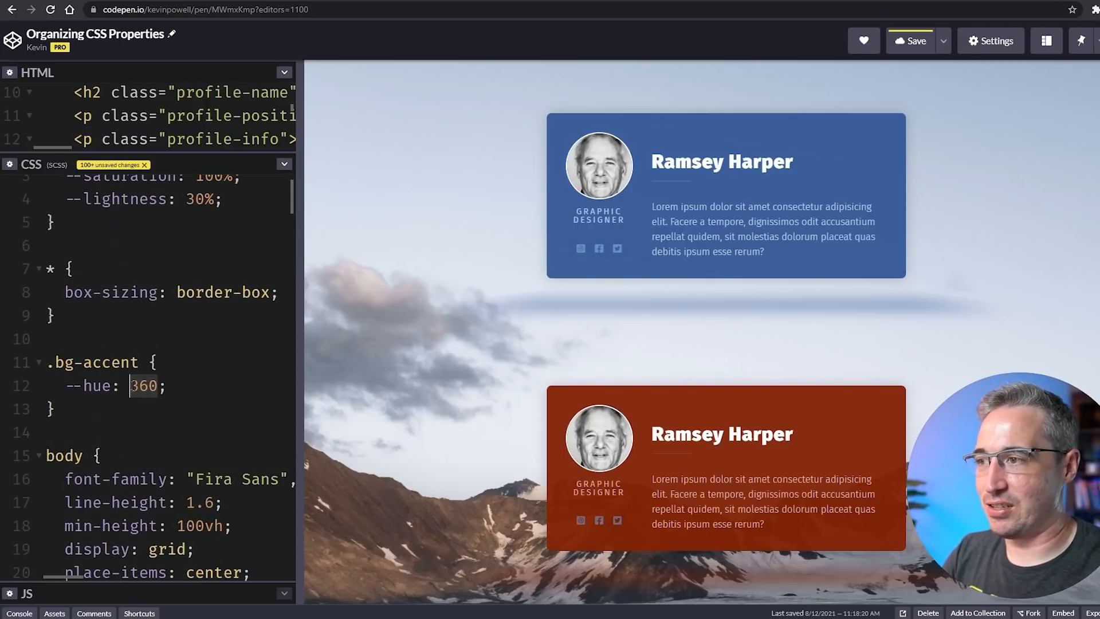
text(120)
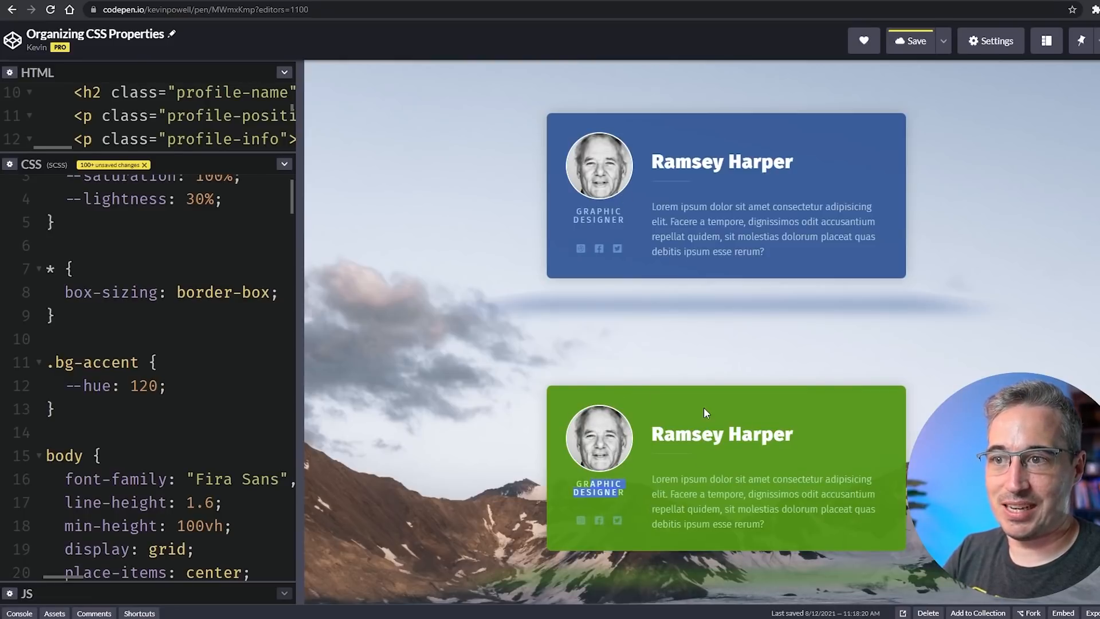
mouse_move(523, 324)
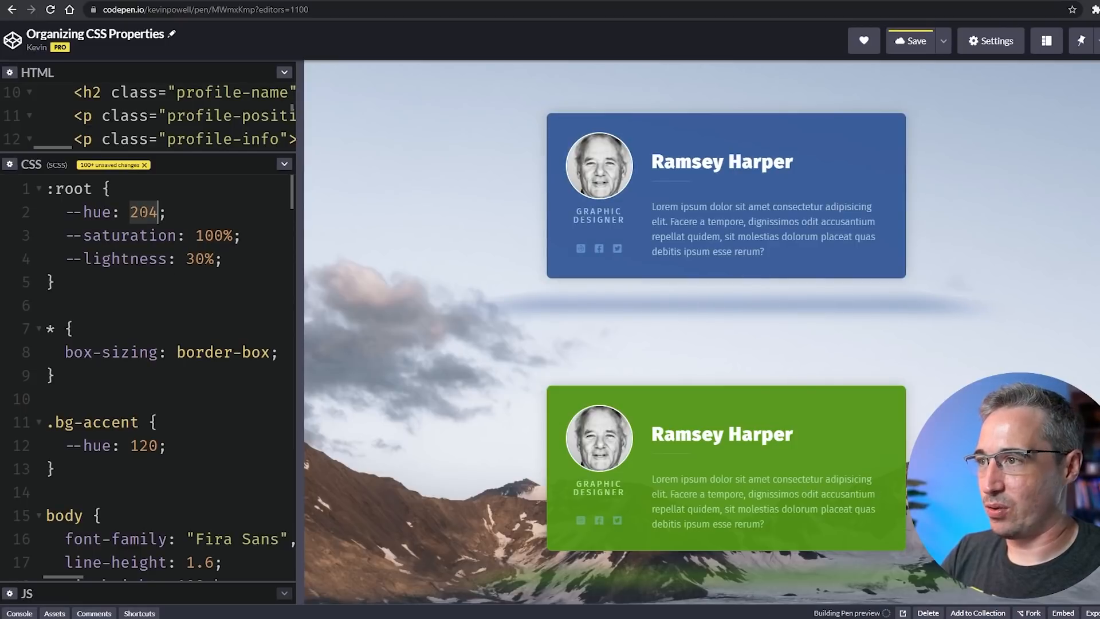
Set the :root --hue value from 204 to 311, turning the first card magenta.
text(311)
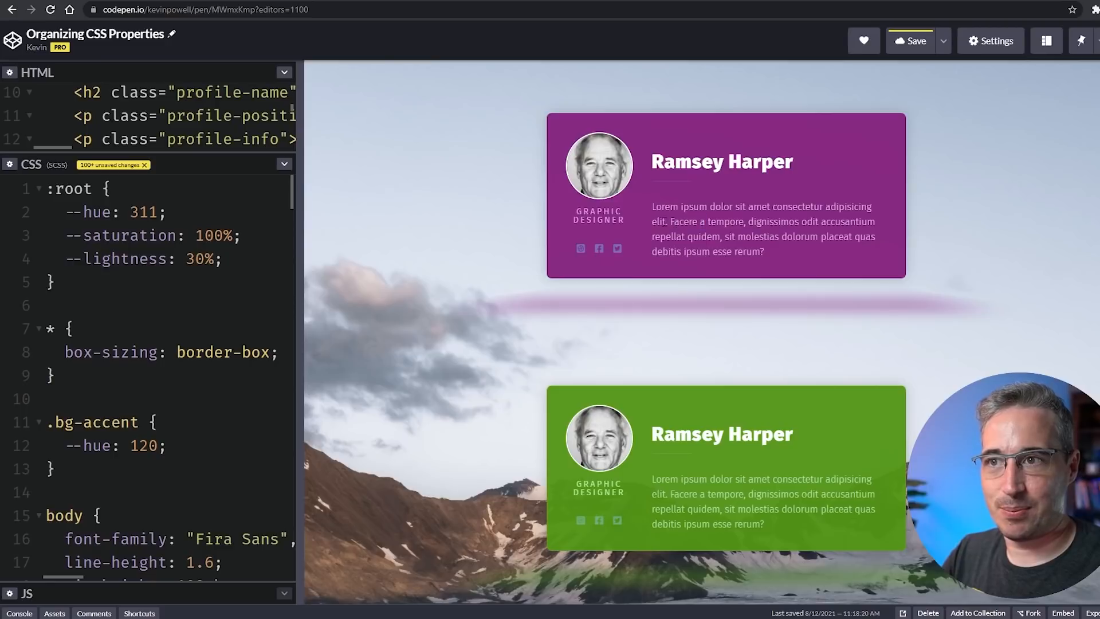
mouse_move(671, 187)
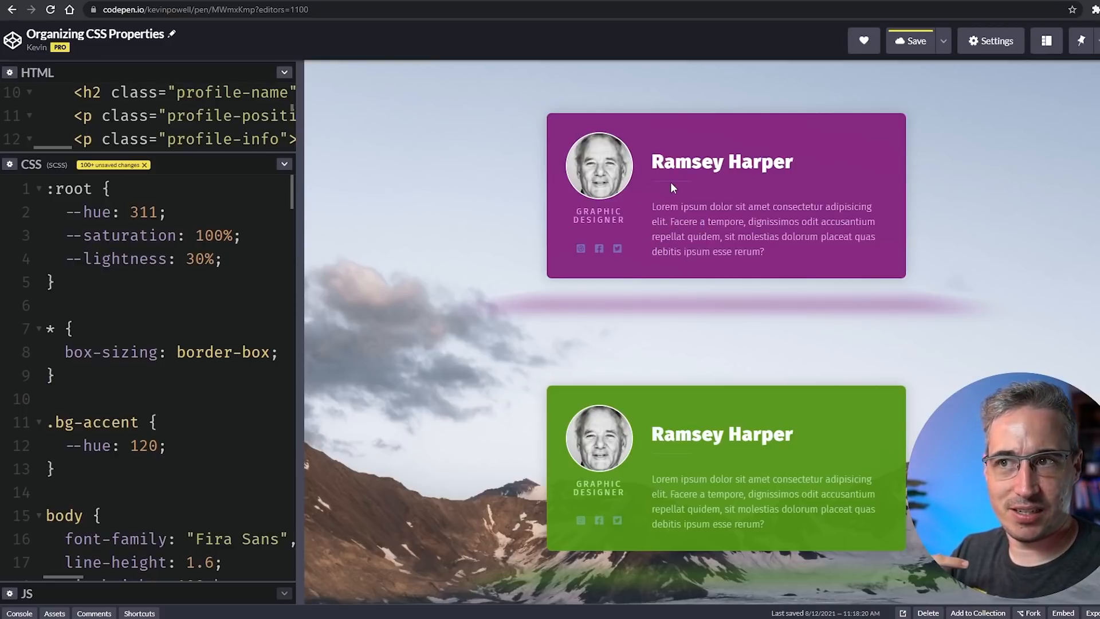
mouse_move(635, 256)
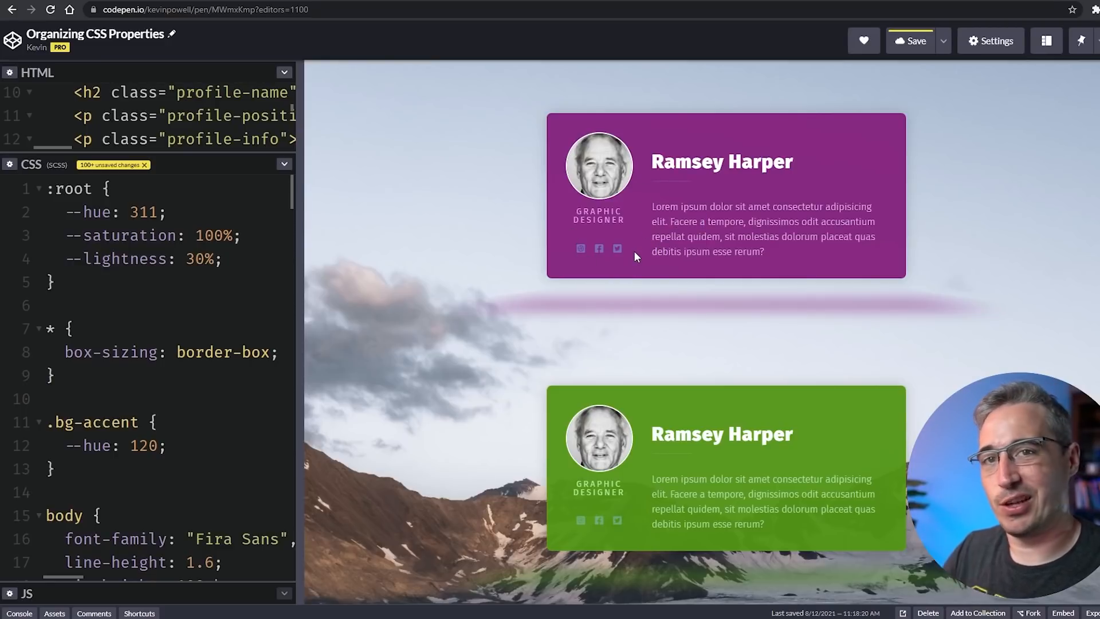